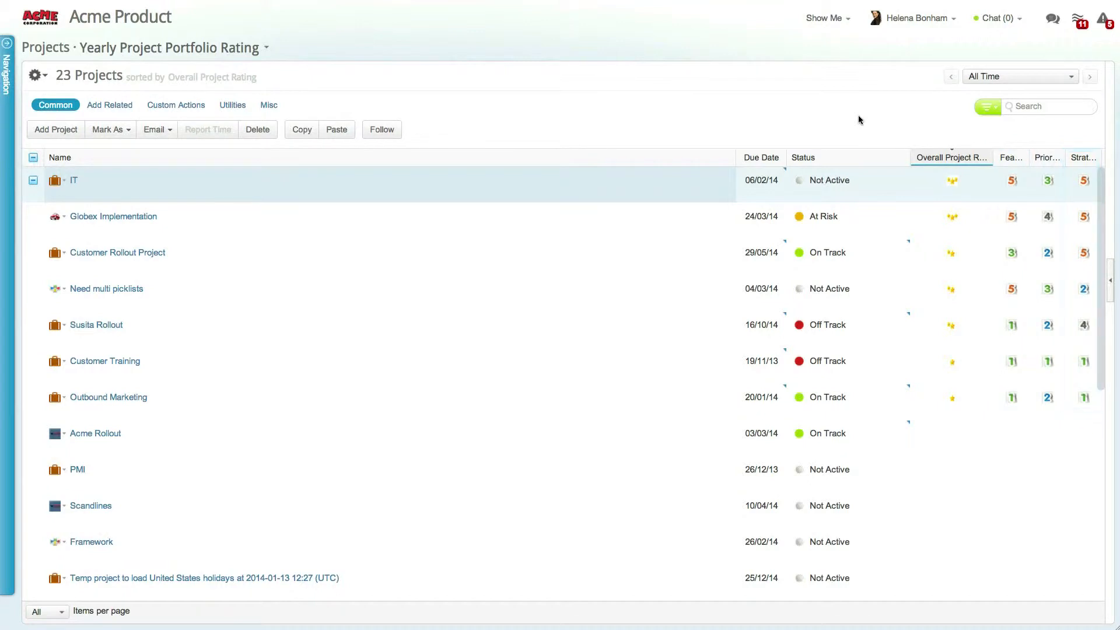
# Step: Leave the projects rating list and open the global organization Settings from the menu
pyautogui.click(952, 157)
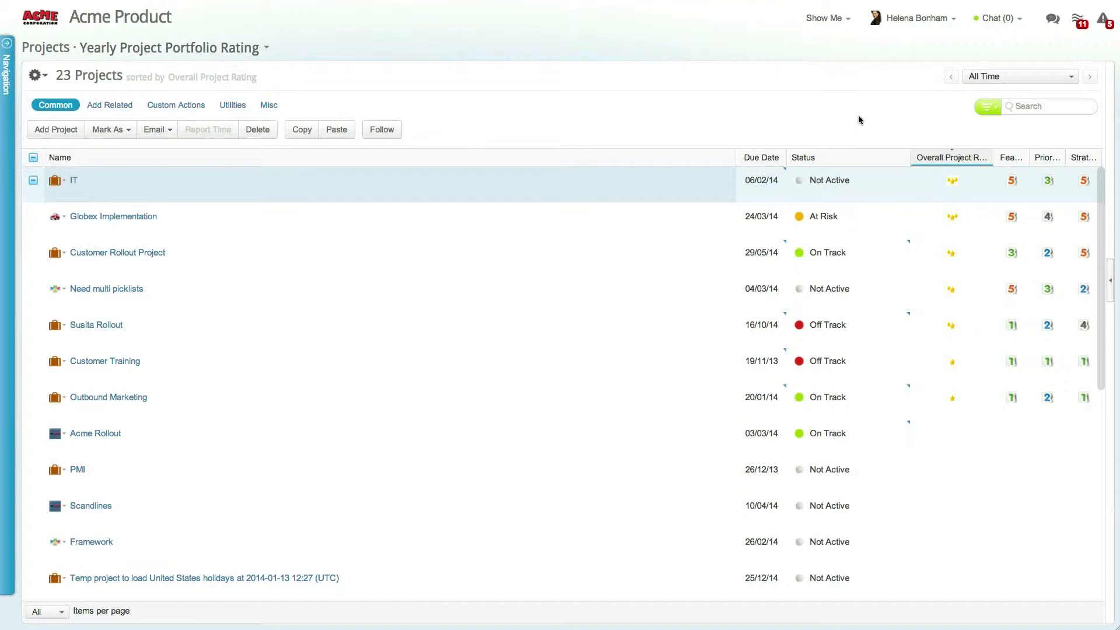
pyautogui.click(1012, 181)
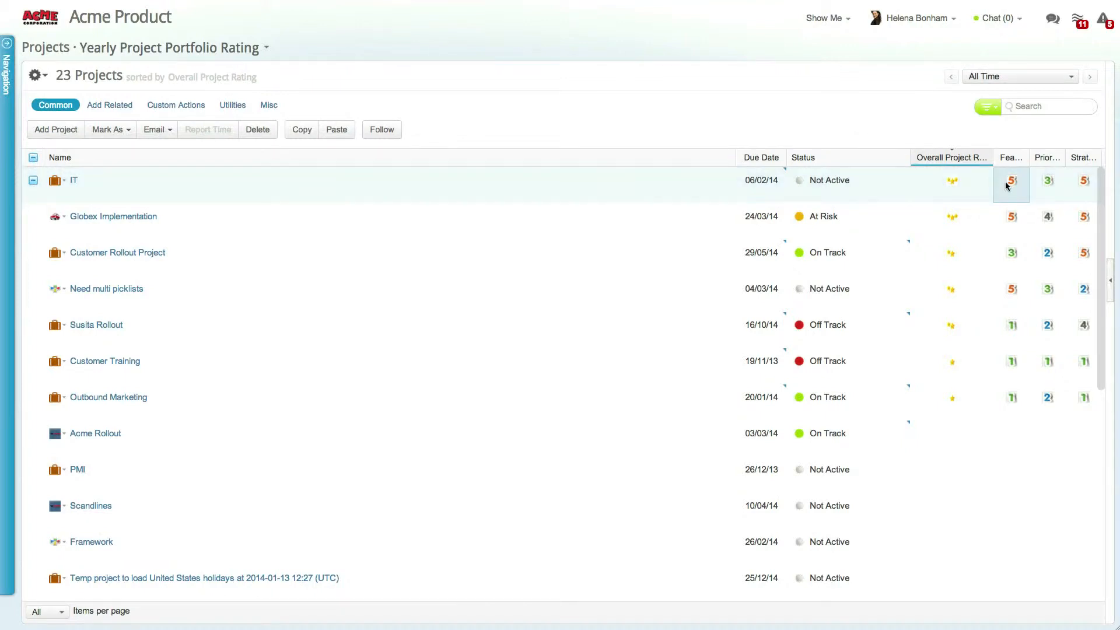
pyautogui.click(1011, 181)
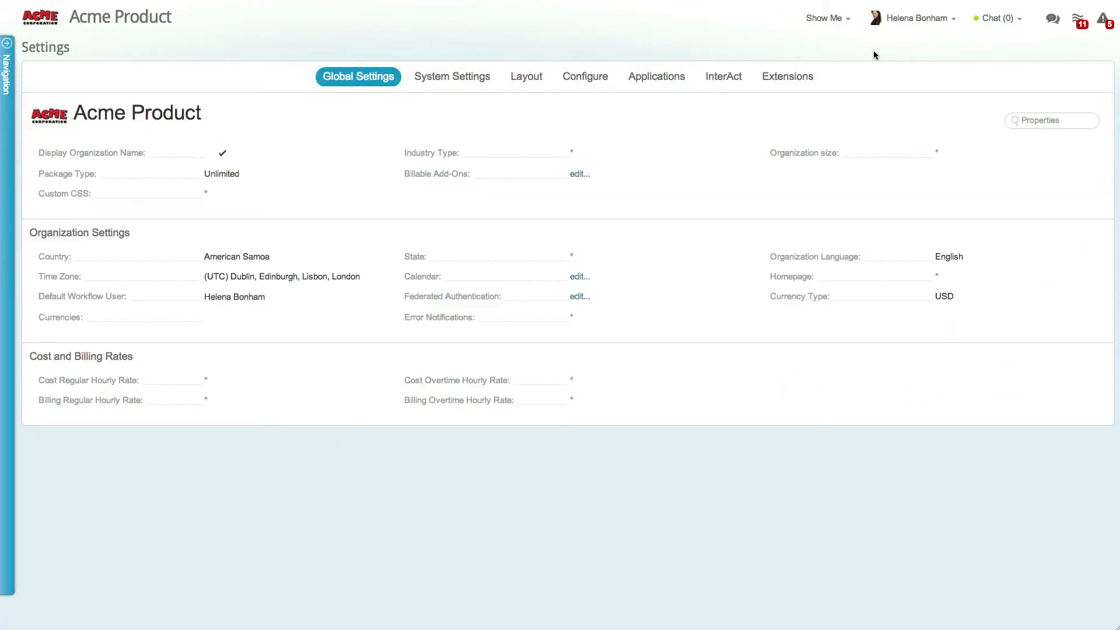
# Step: Start a new pick-list custom field for Projects in Configure
pyautogui.click(585, 77)
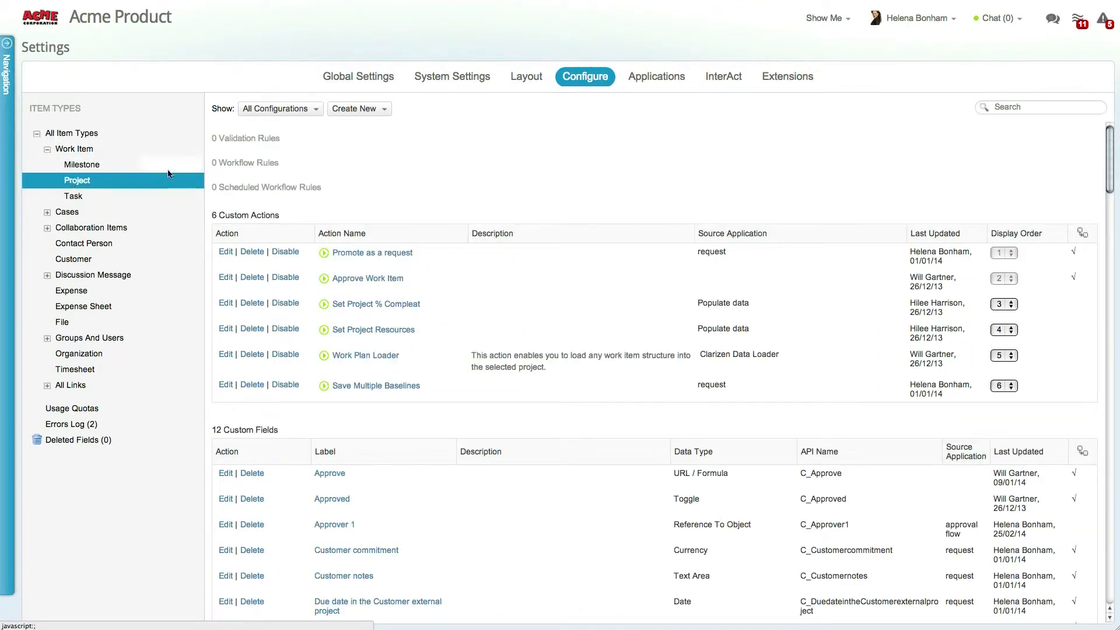
pyautogui.click(357, 108)
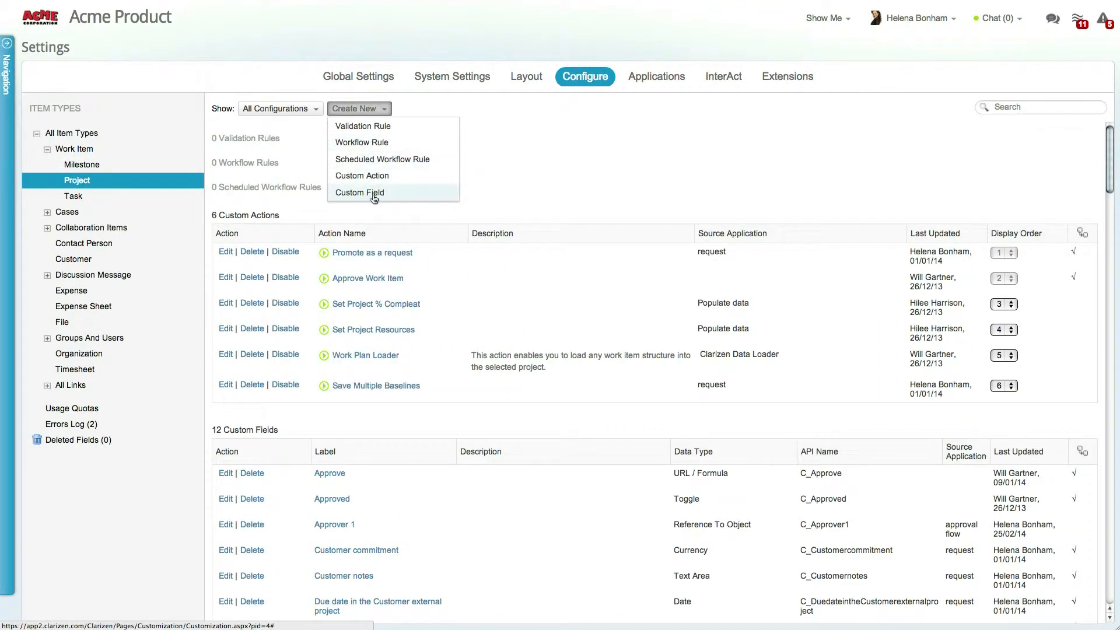
pyautogui.click(359, 193)
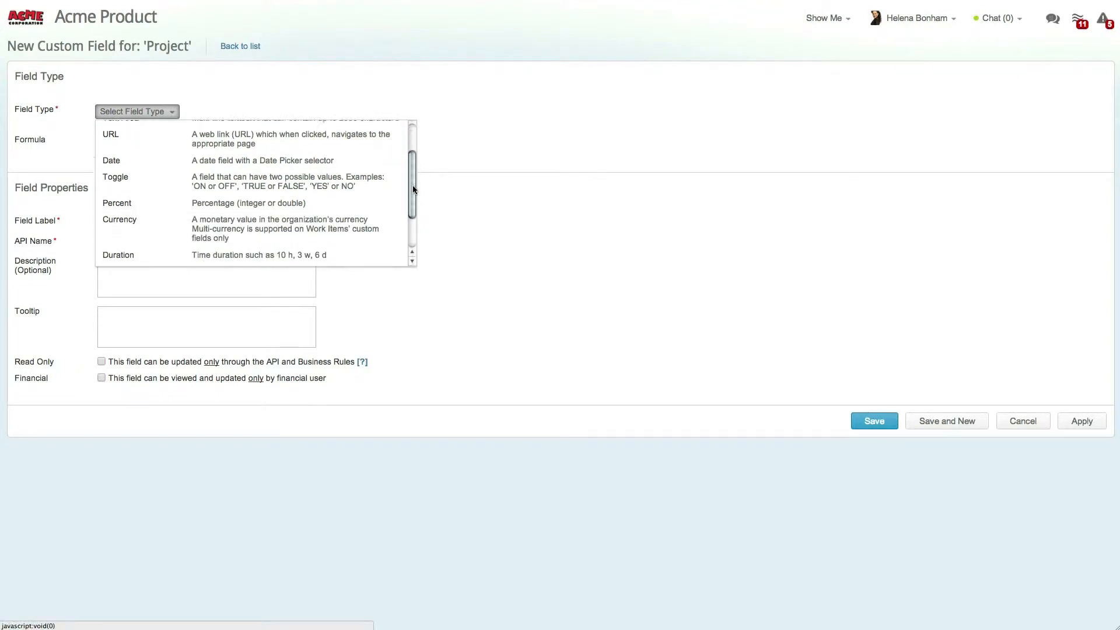
pyautogui.click(118, 121)
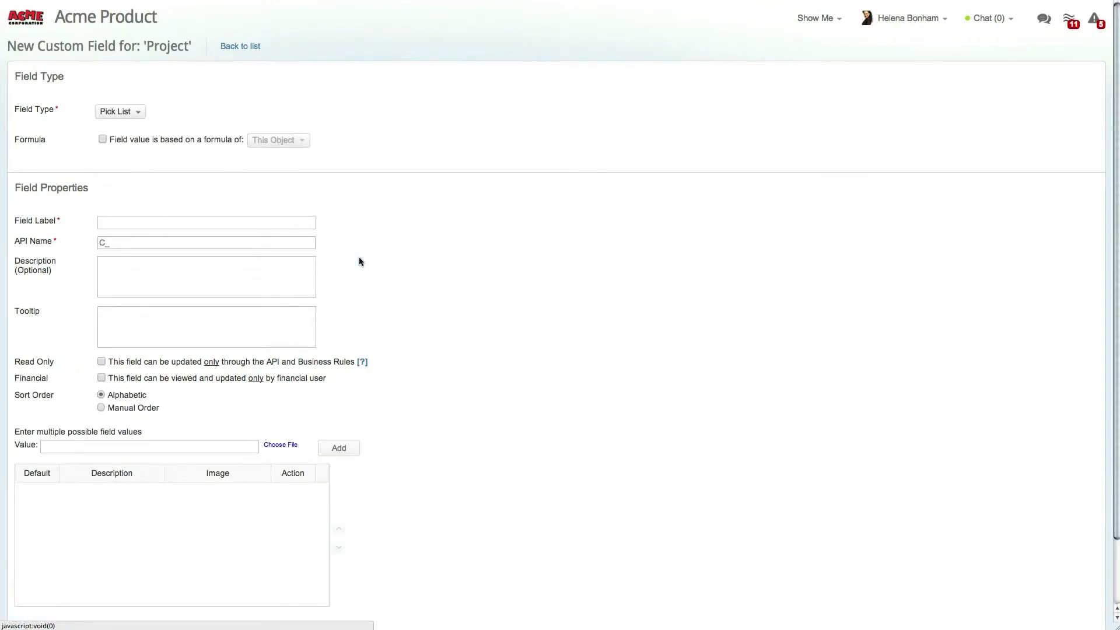
# Step: Label the field 'Strategic Score' and add its pick-list values through 5
pyautogui.write('Strategic Score')
pyautogui.write('Strategic Scoring Field')
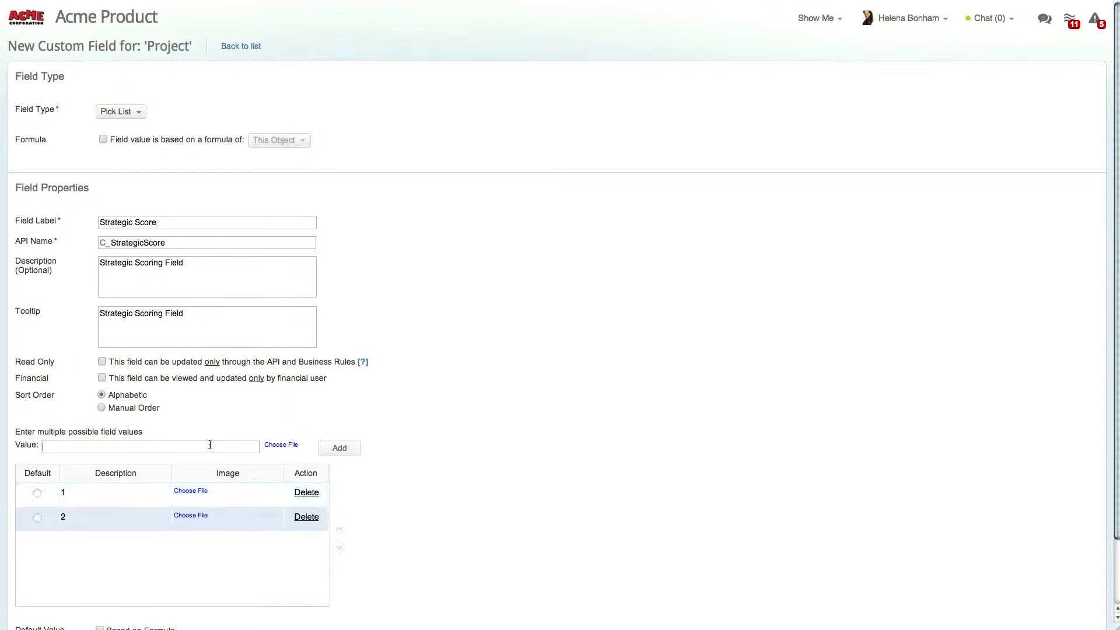
pyautogui.click(338, 449)
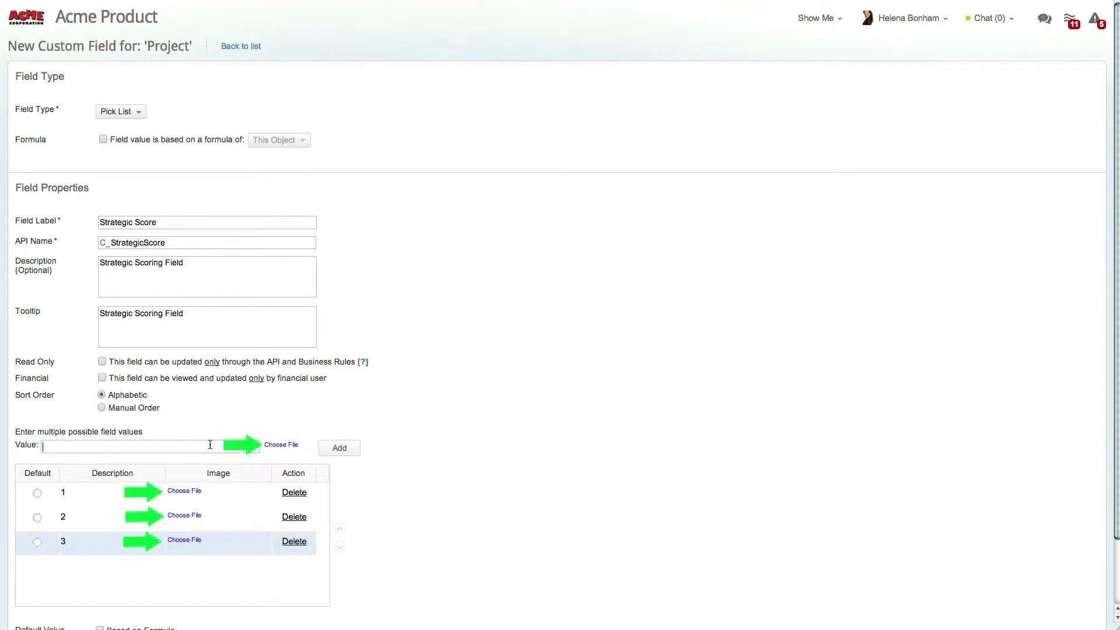
pyautogui.click(339, 448)
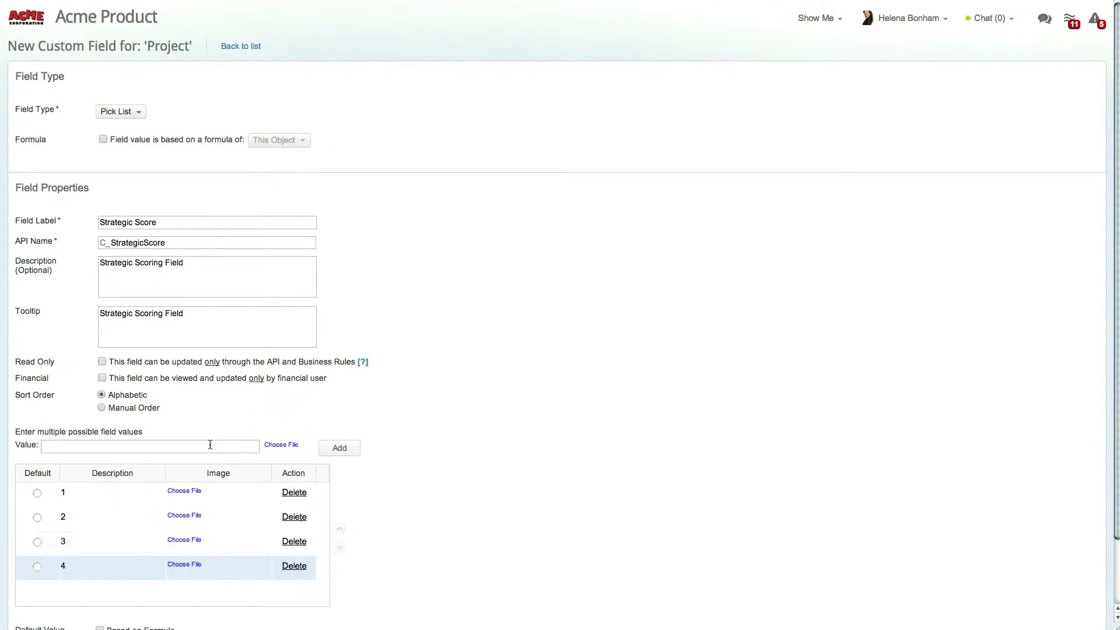
pyautogui.click(338, 448)
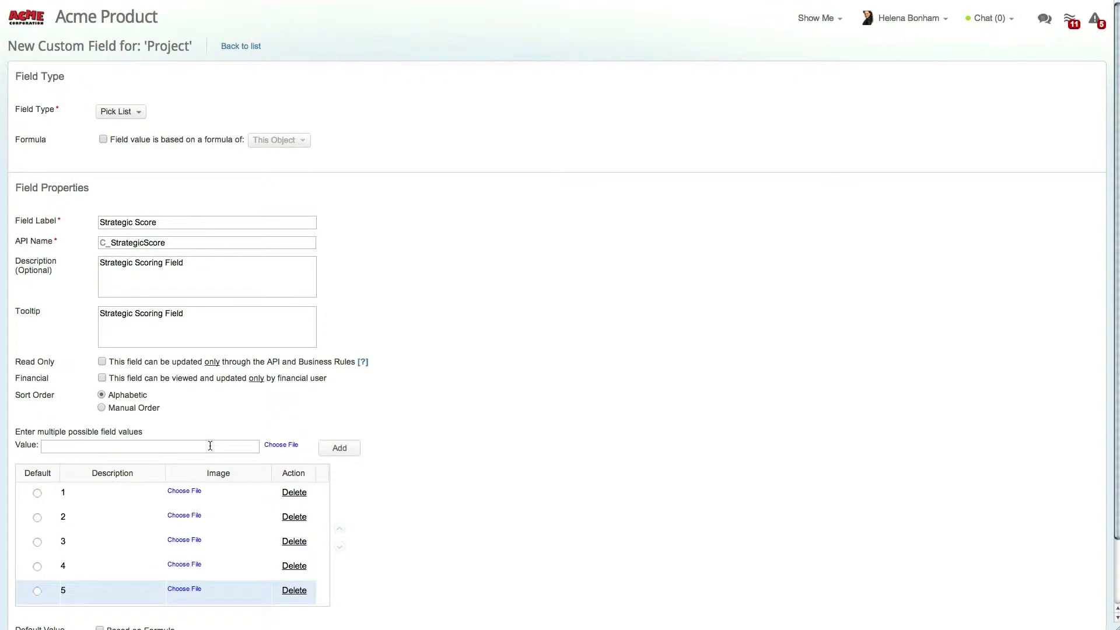
pyautogui.click(150, 445)
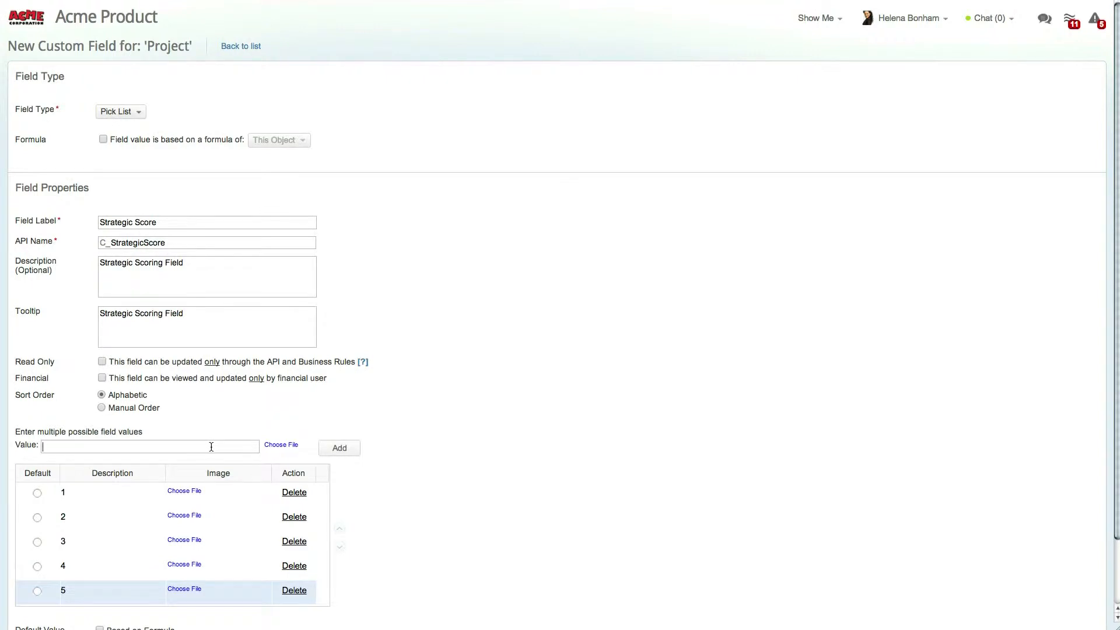
pyautogui.scroll(-3)
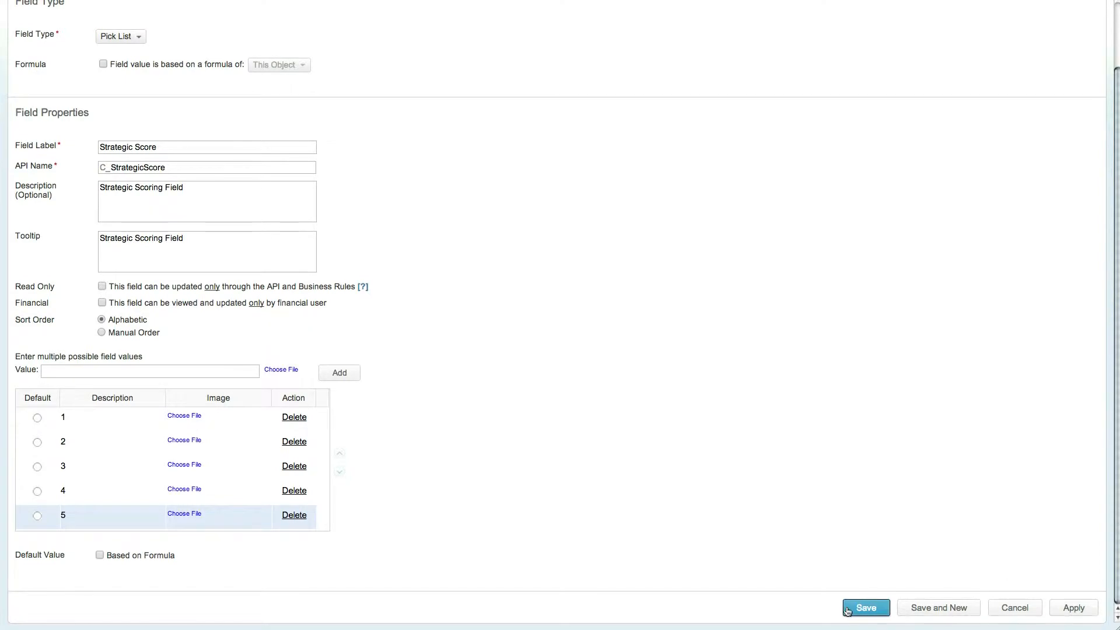
# Step: Save Strategic Score, search 'over', and open Overall Project Rating for editing
pyautogui.click(865, 607)
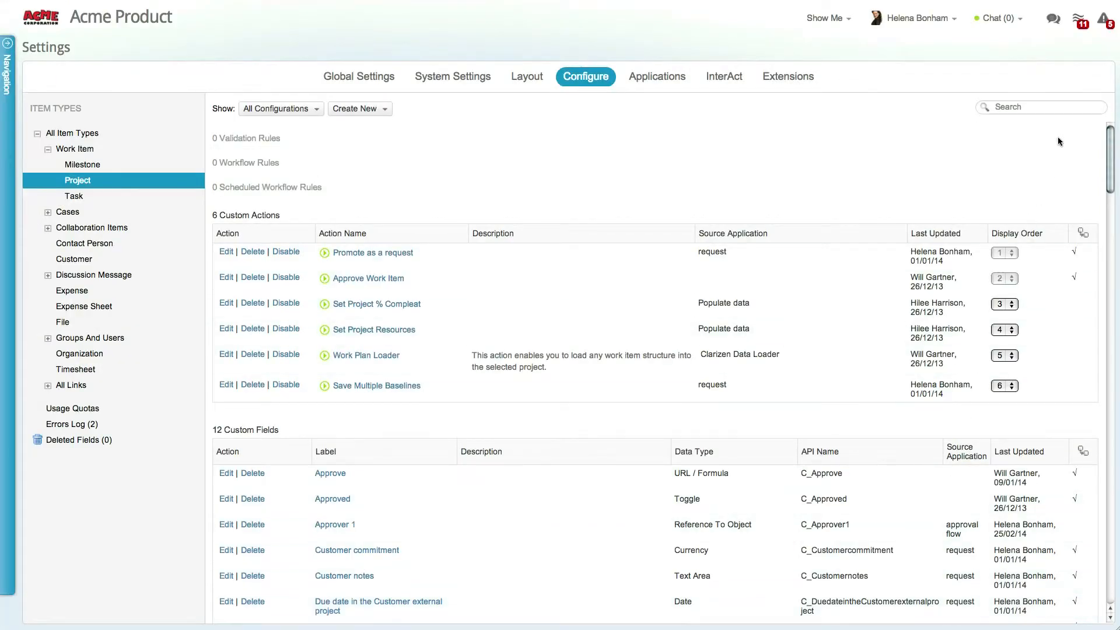
pyautogui.write('overall')
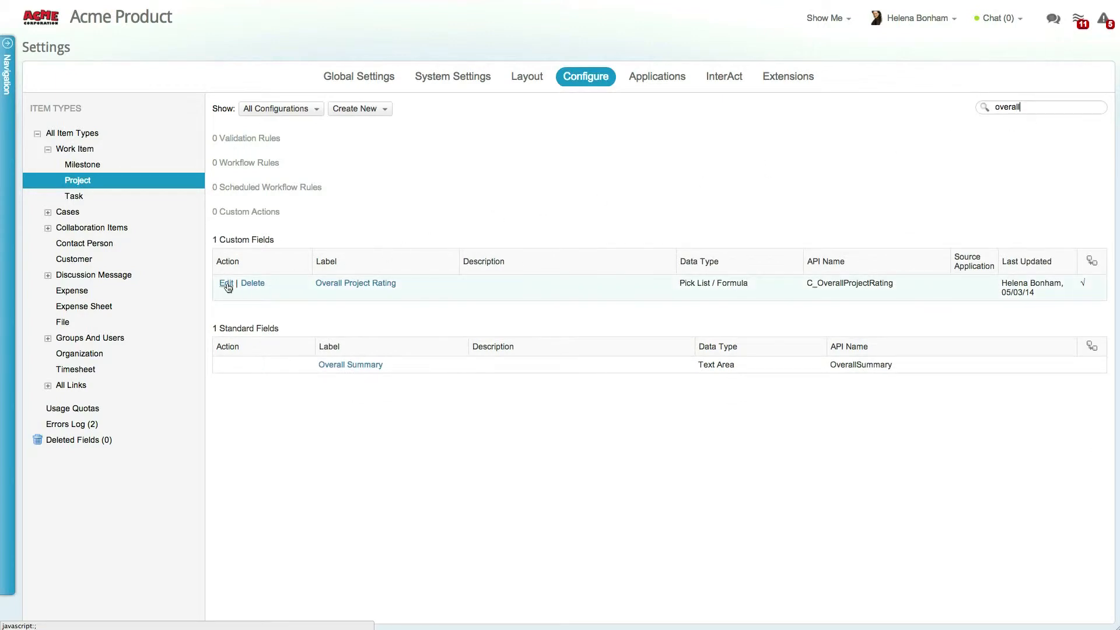
pyautogui.click(226, 283)
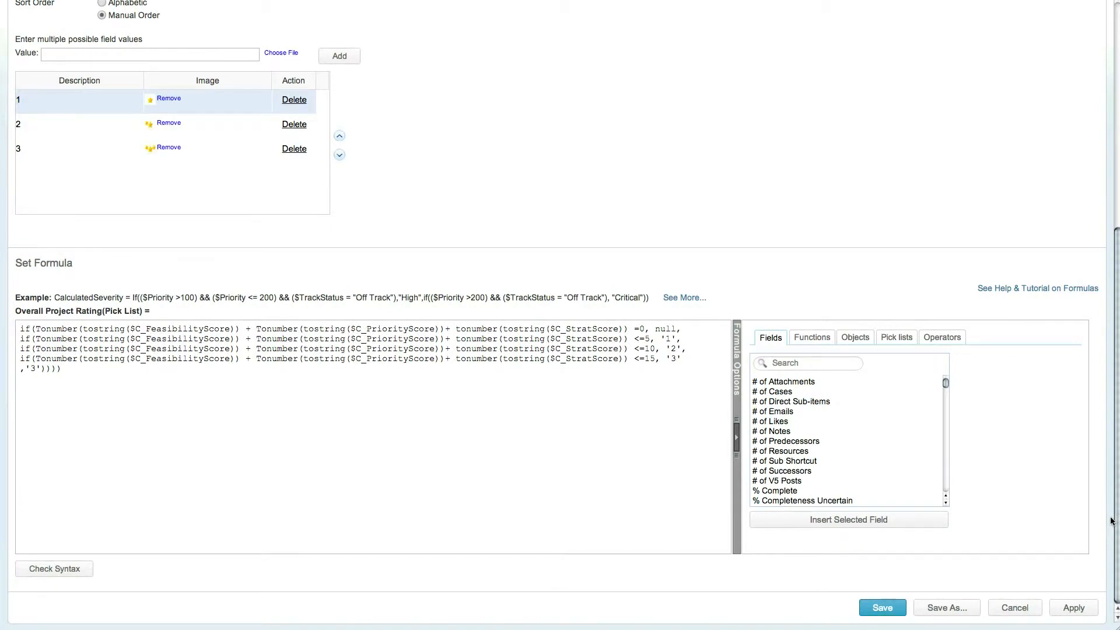
# Step: Close the Overall Project Rating field editor by saving
pyautogui.click(881, 608)
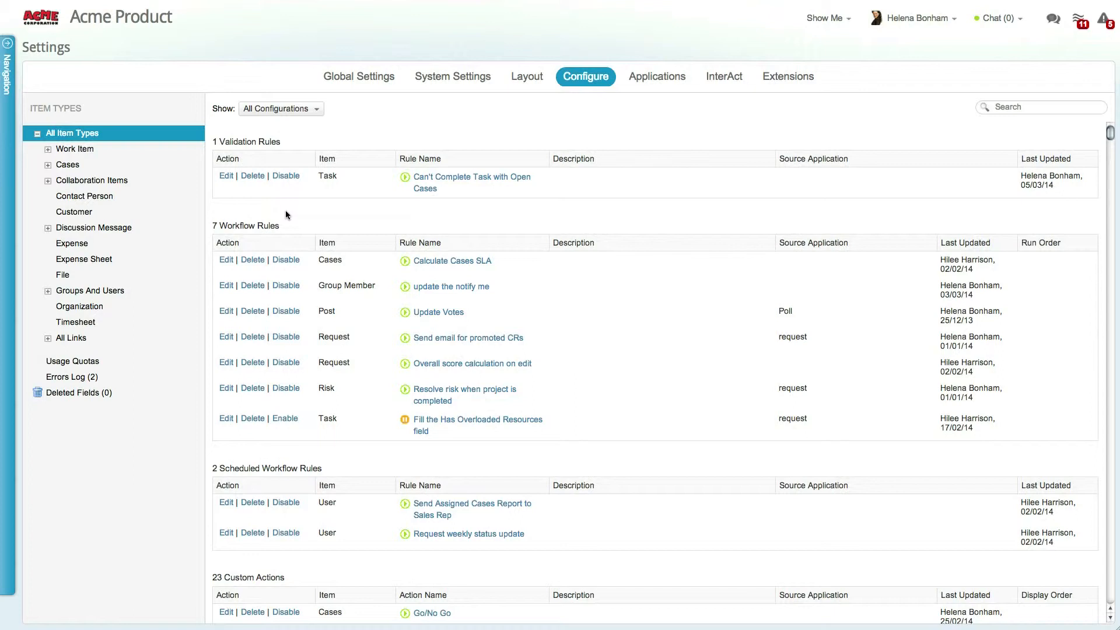
# Step: Create a new Risk currency field whose value is a relations-summary formula
pyautogui.click(47, 165)
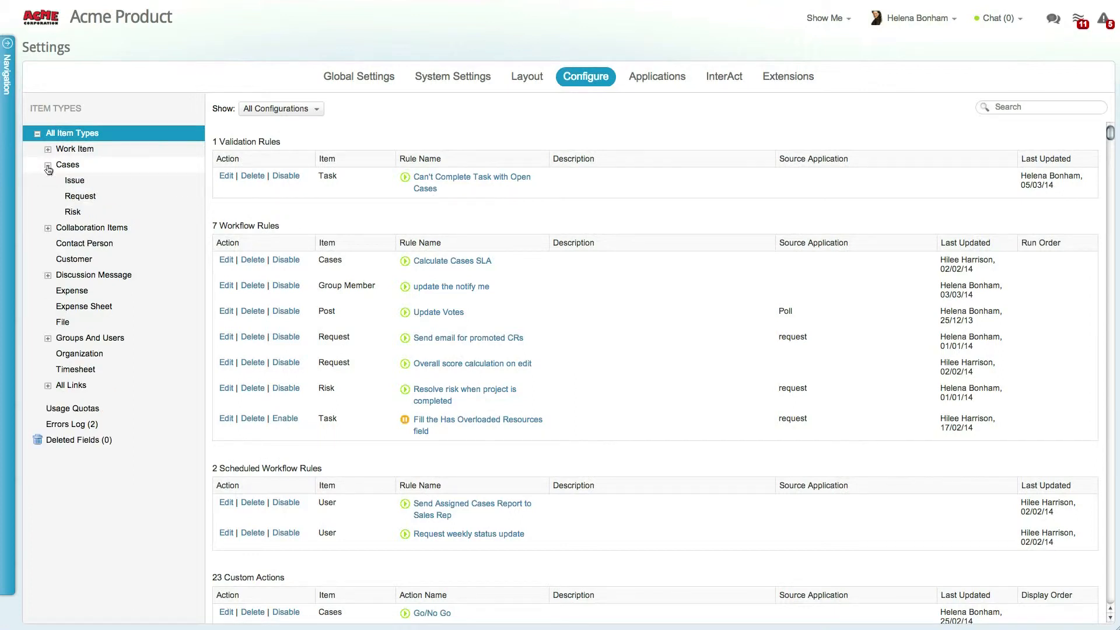
pyautogui.click(72, 211)
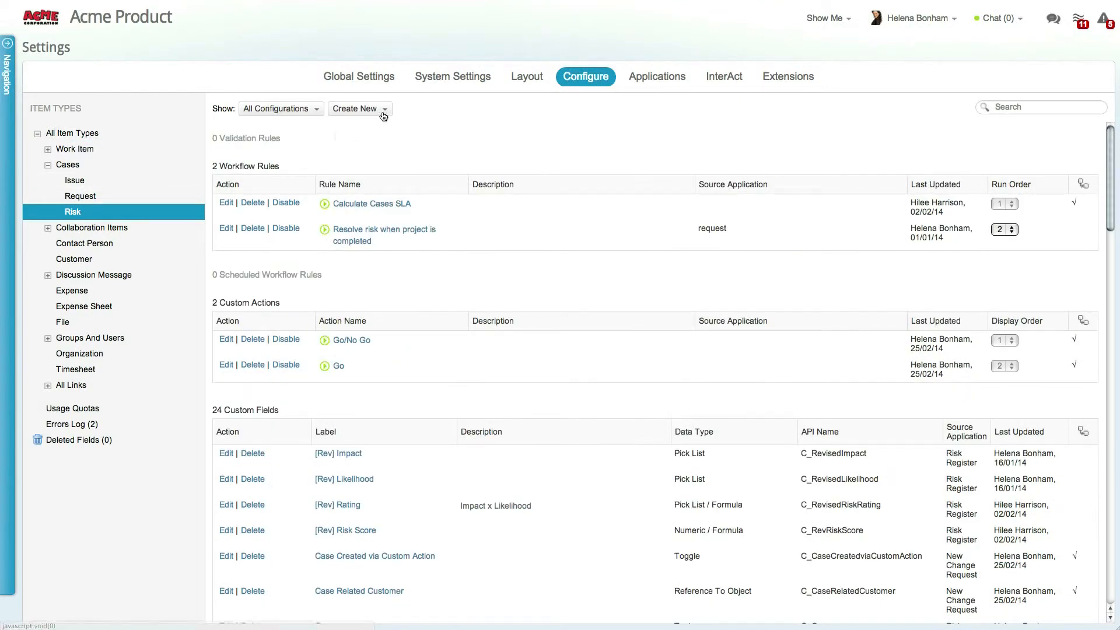
pyautogui.click(355, 108)
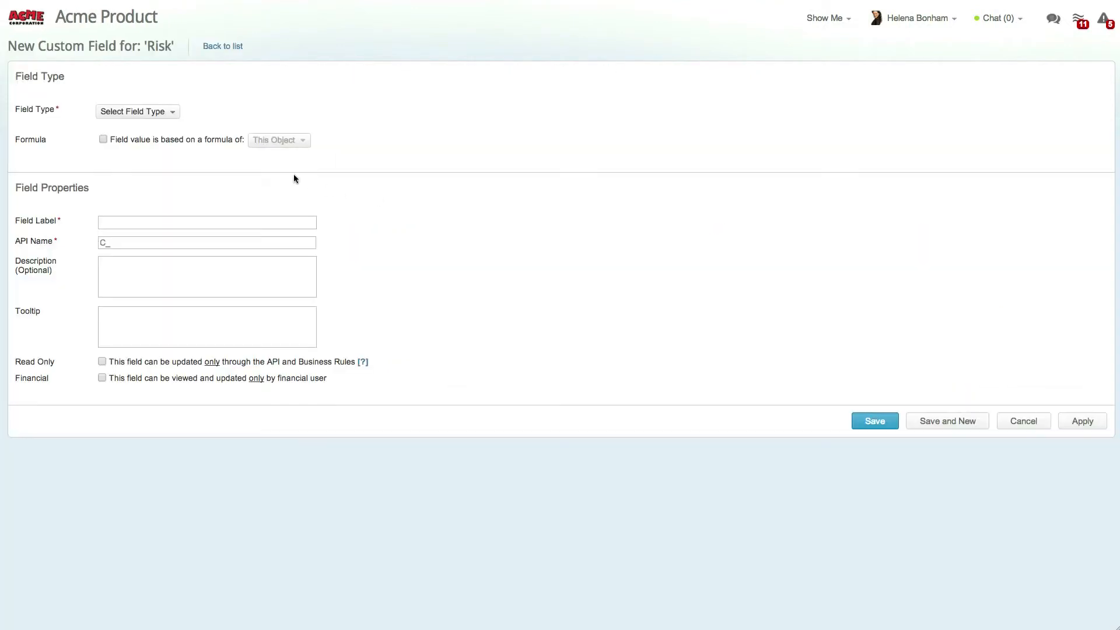
pyautogui.click(137, 111)
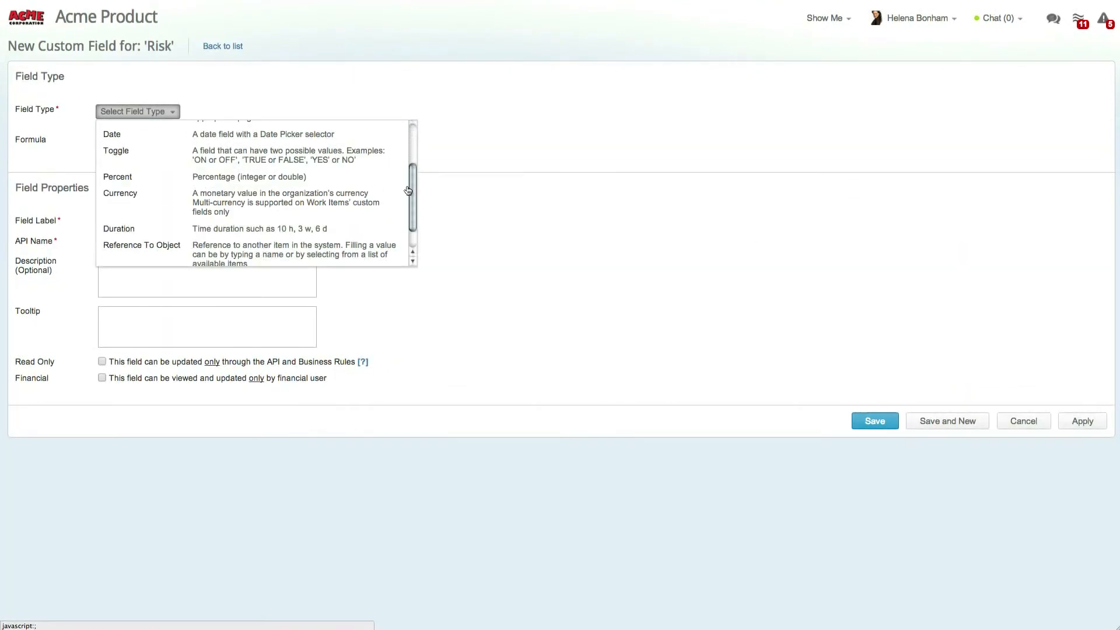
pyautogui.click(121, 193)
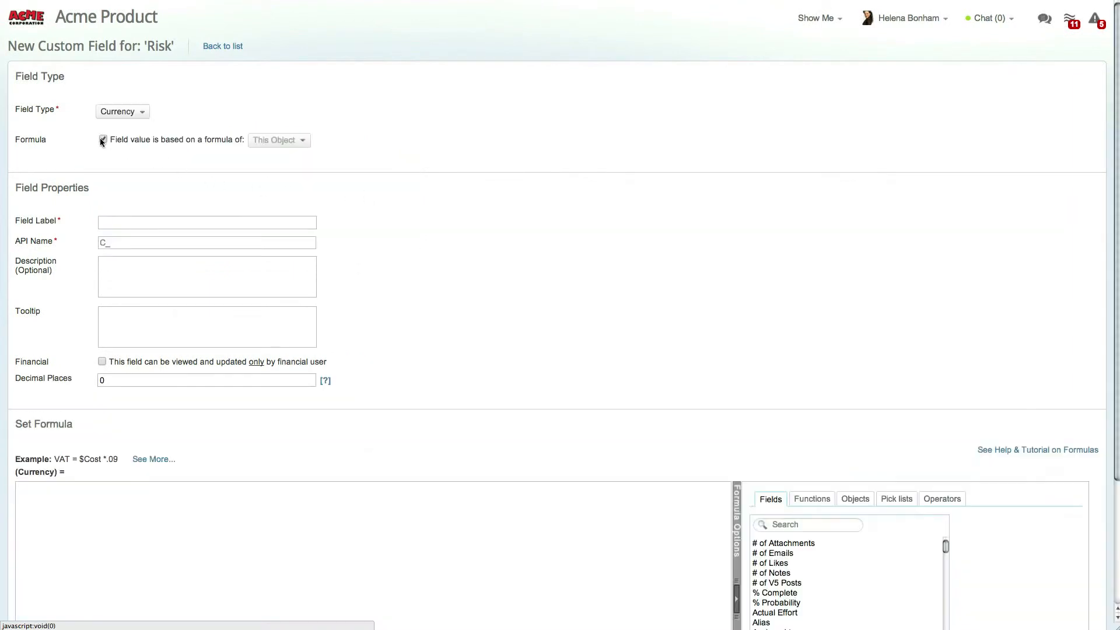
pyautogui.click(102, 139)
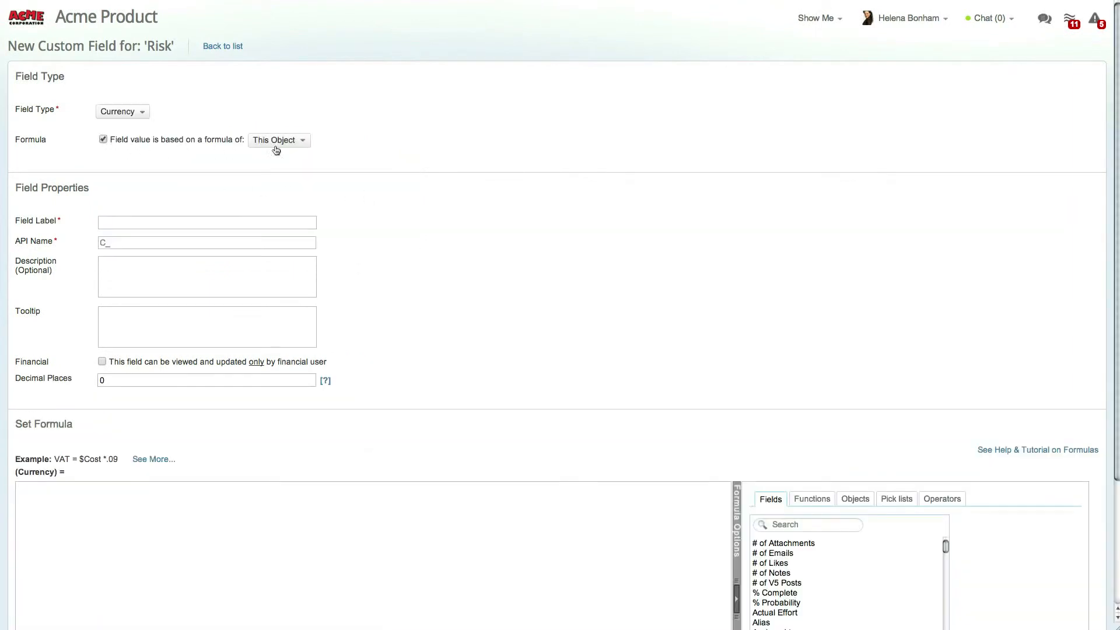
pyautogui.click(279, 140)
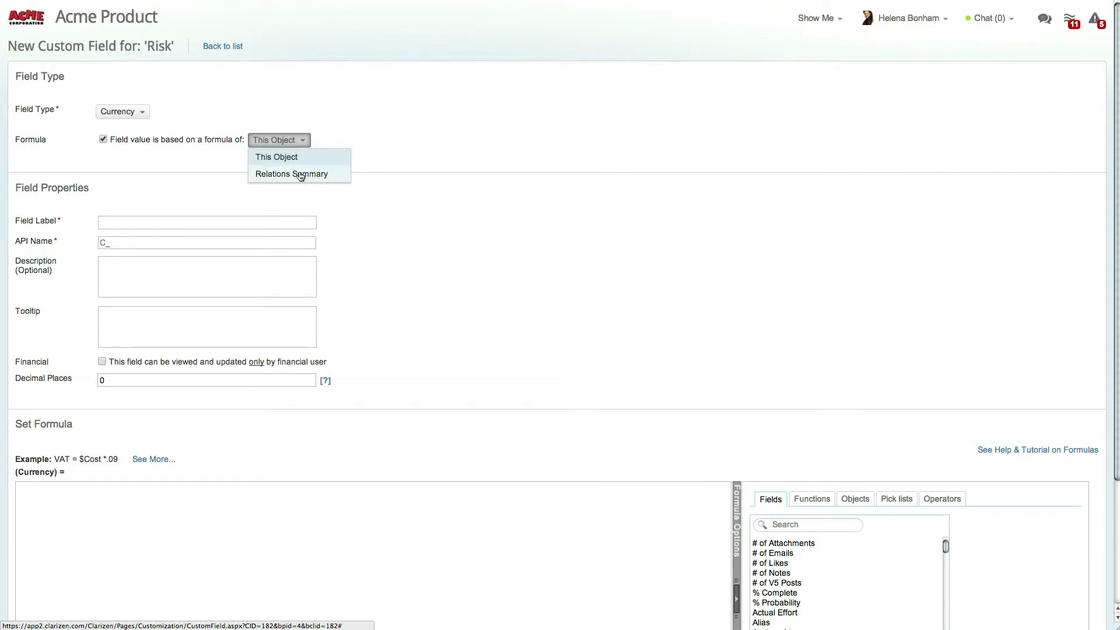
pyautogui.click(291, 174)
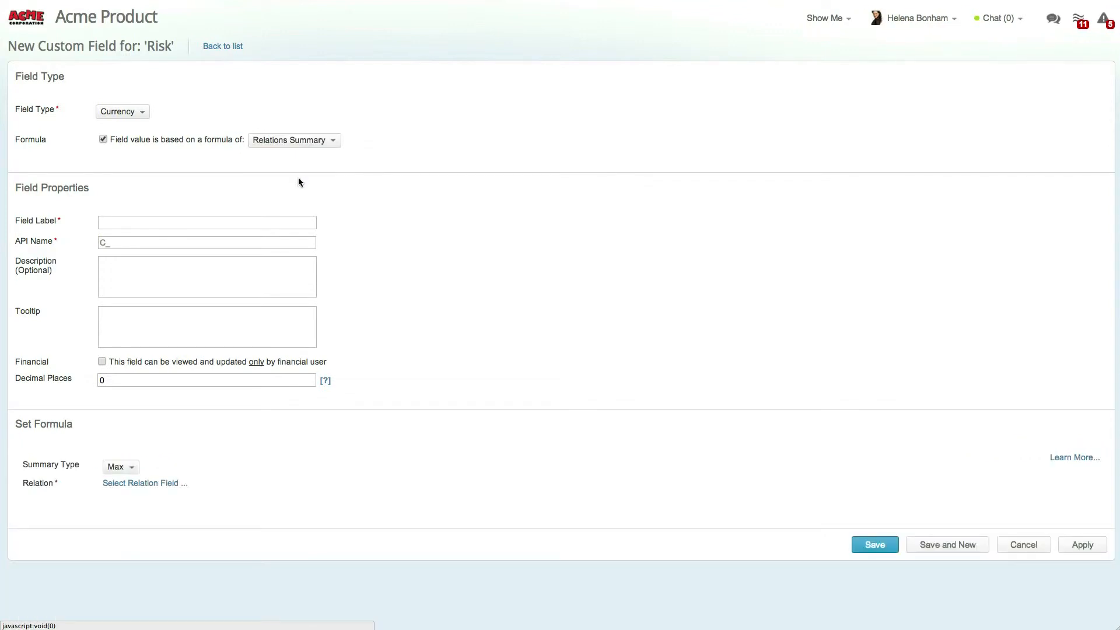
# Step: Name it 'Remaining Cost', restrict it to financial users, and set Summary Type to Sum
pyautogui.write('Remaining Cost')
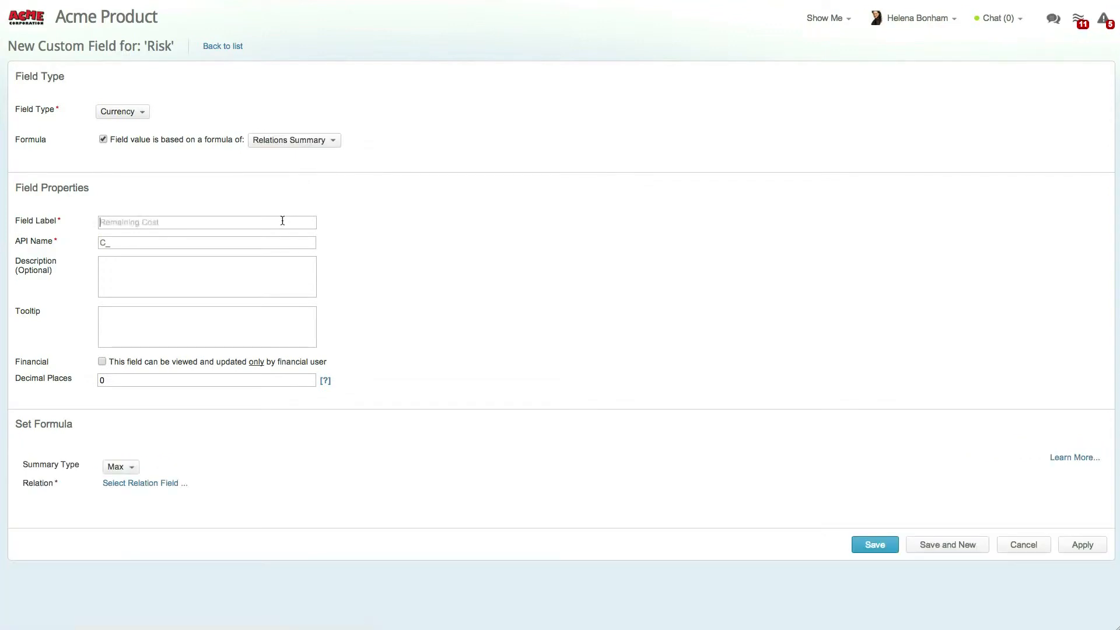
pyautogui.write('Remaining Cost')
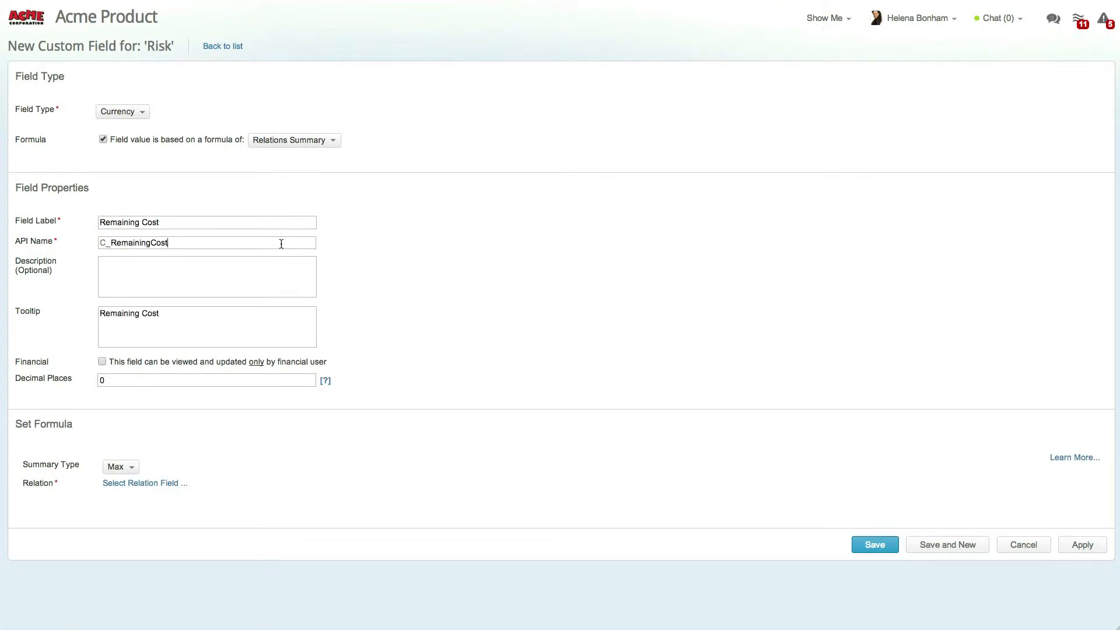
pyautogui.moveTo(249, 262)
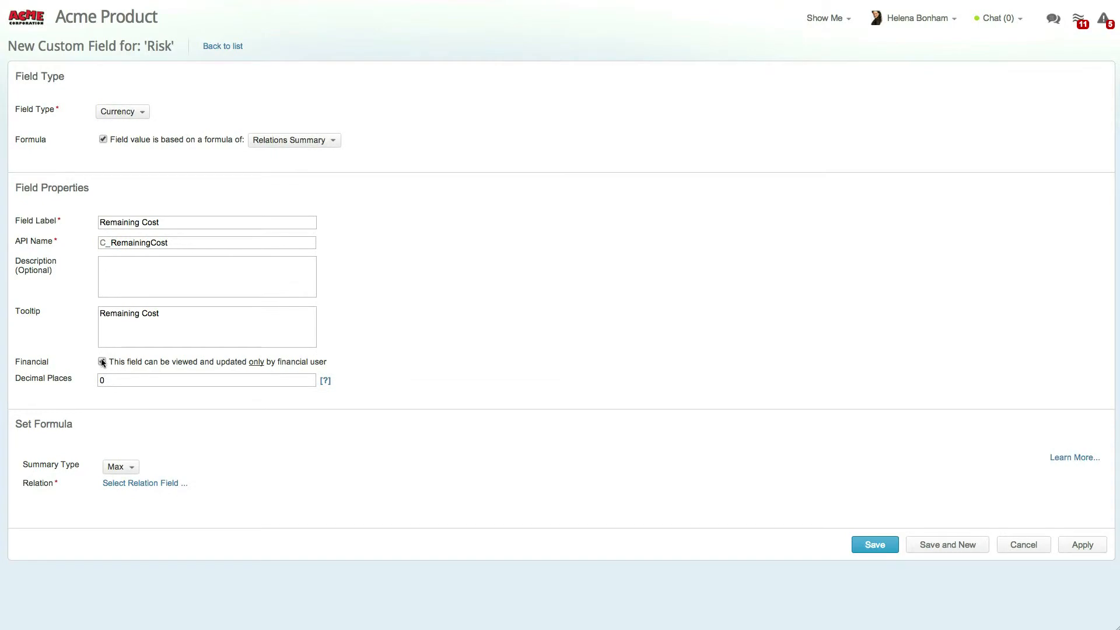
pyautogui.click(120, 467)
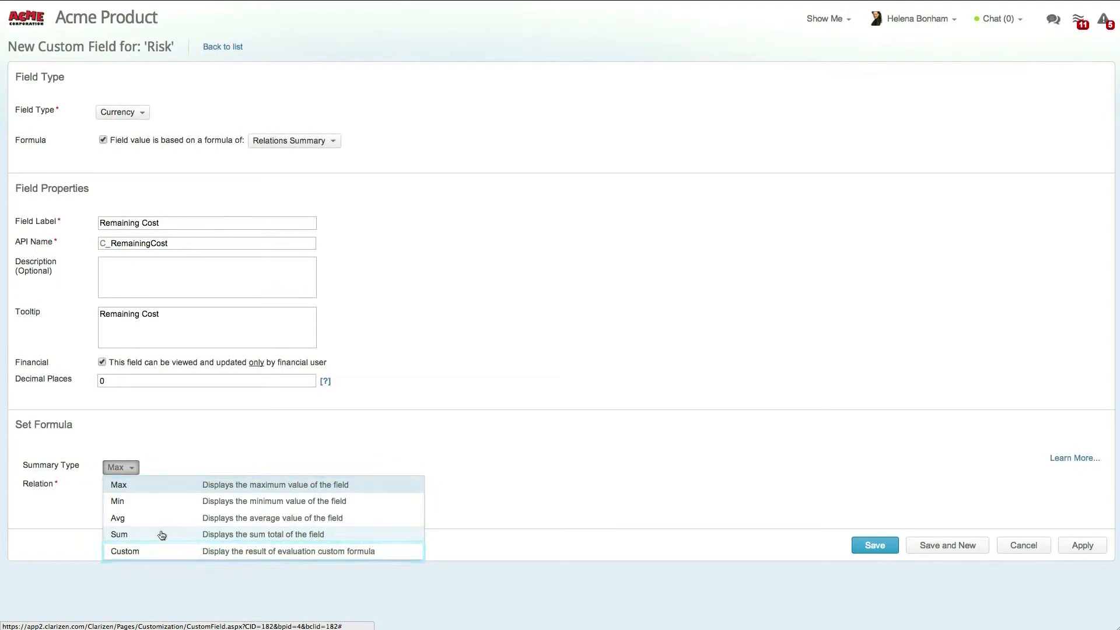
pyautogui.click(118, 535)
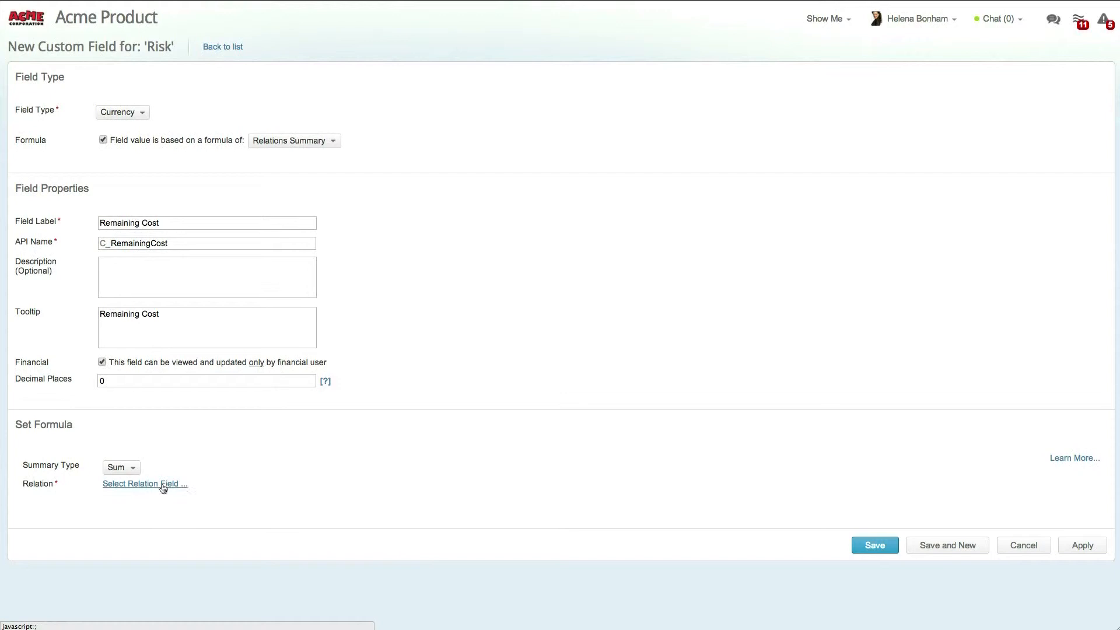
pyautogui.click(145, 484)
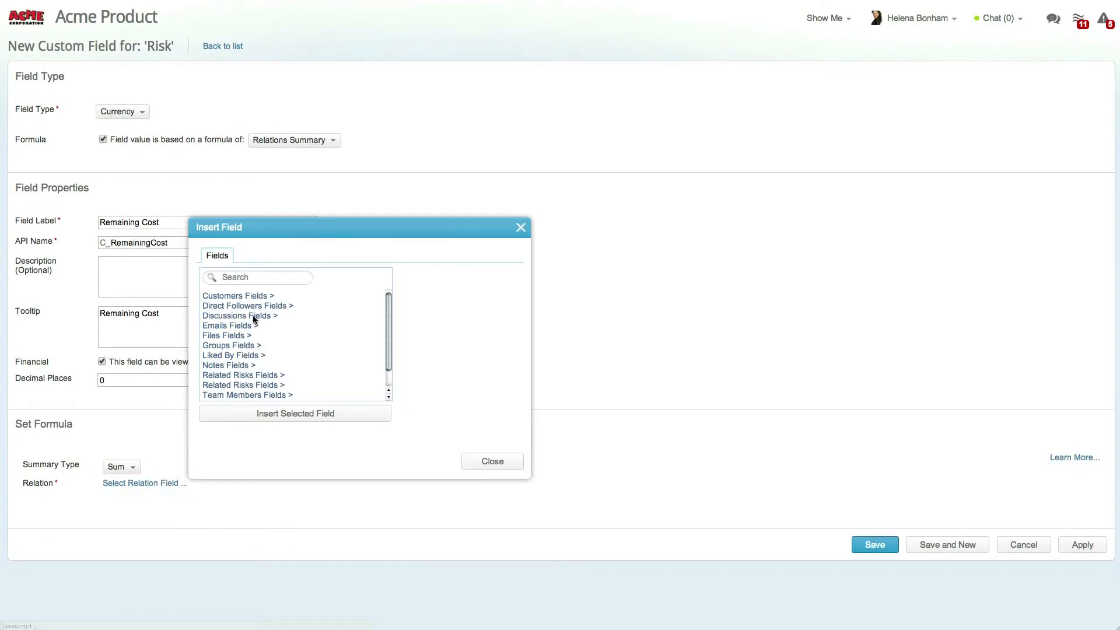
# Step: Set the work items' Budgeted Cost as the summarized relation field
pyautogui.write('work')
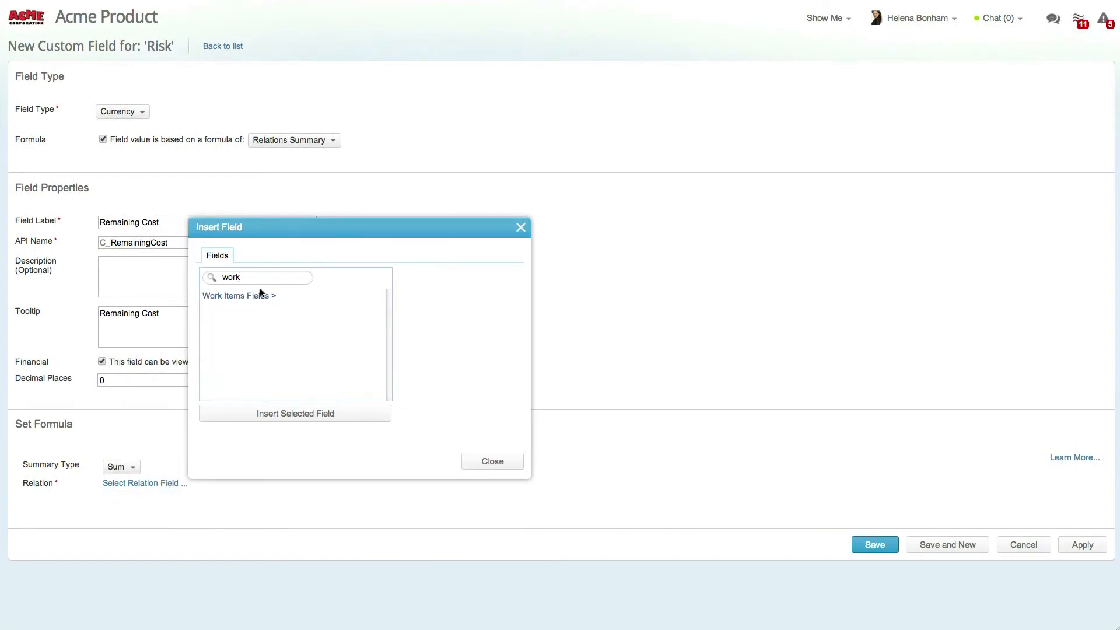
pyautogui.write('bud')
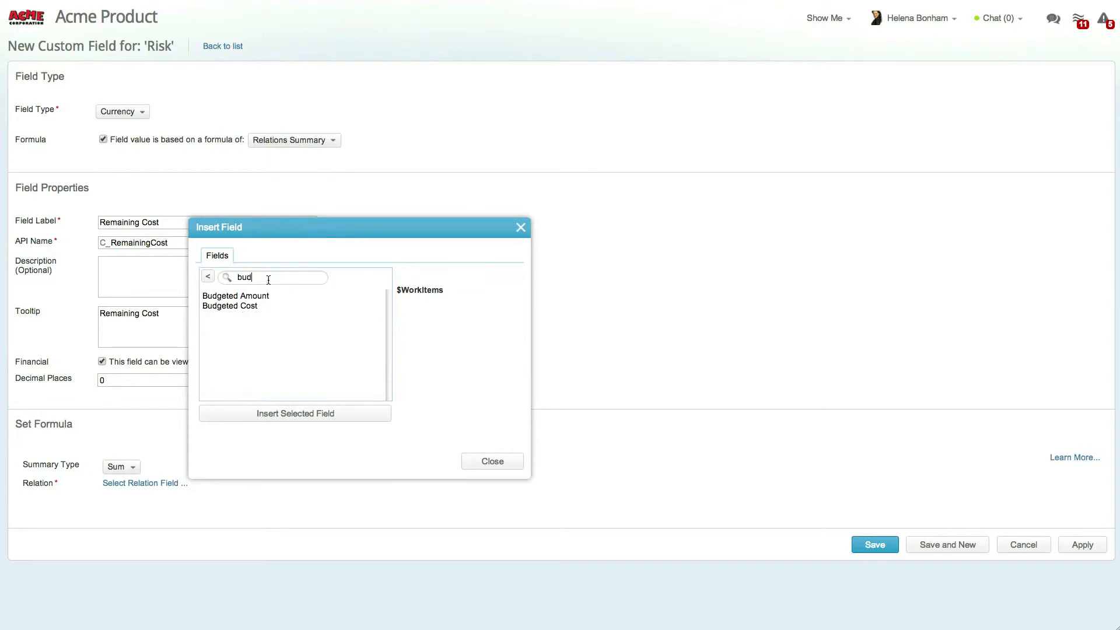
pyautogui.click(230, 306)
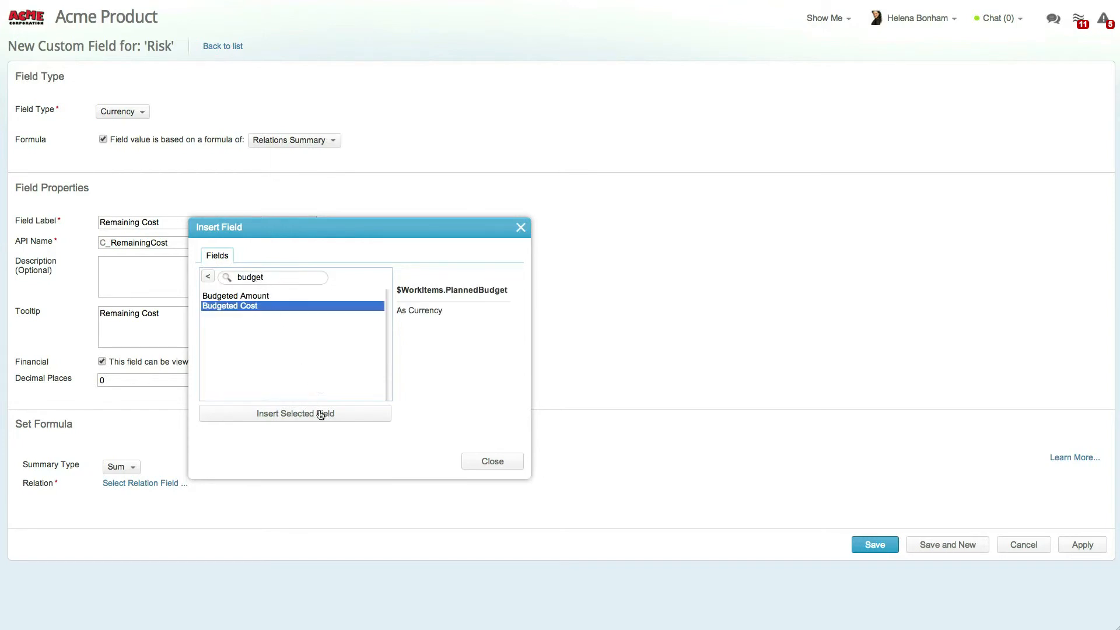
pyautogui.click(293, 413)
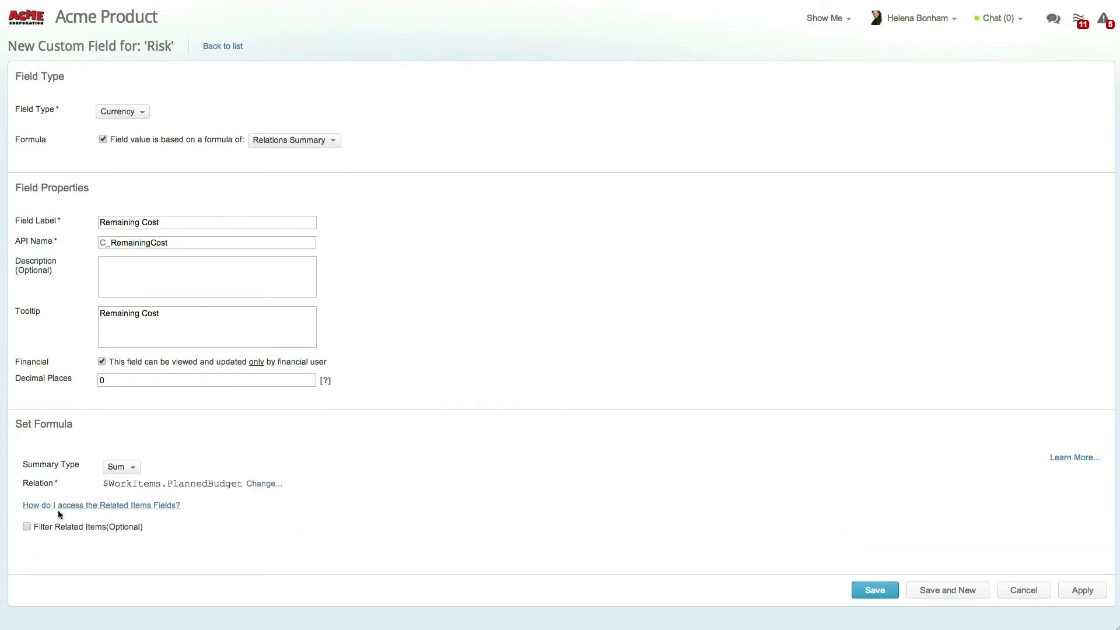
# Step: Enable Filter Related Items and review how related item fields are accessed
pyautogui.click(27, 526)
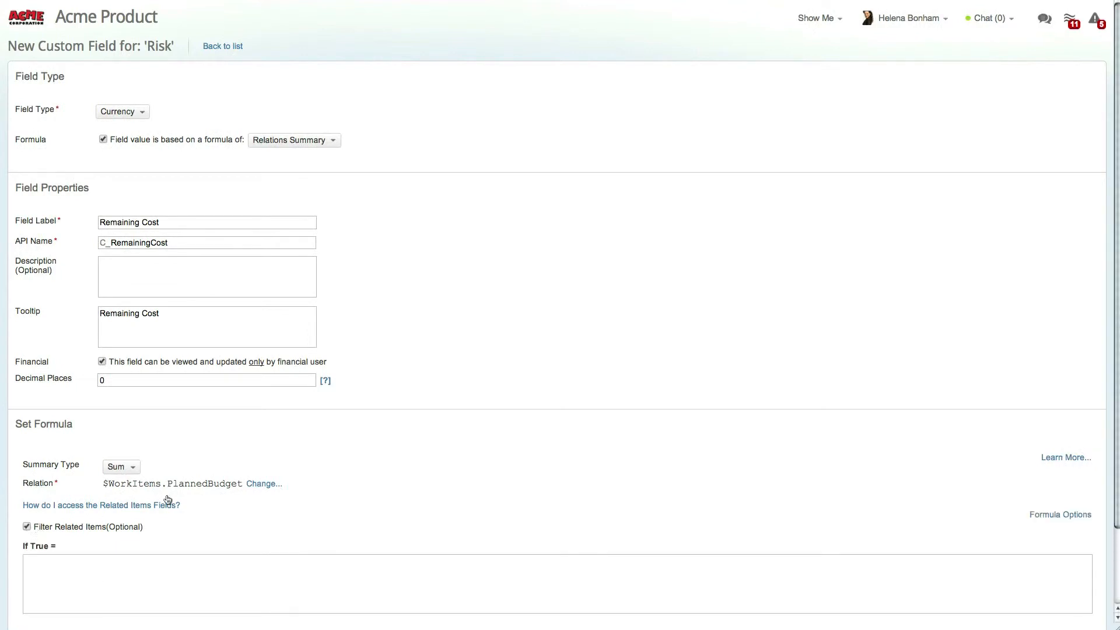
pyautogui.scroll(-3)
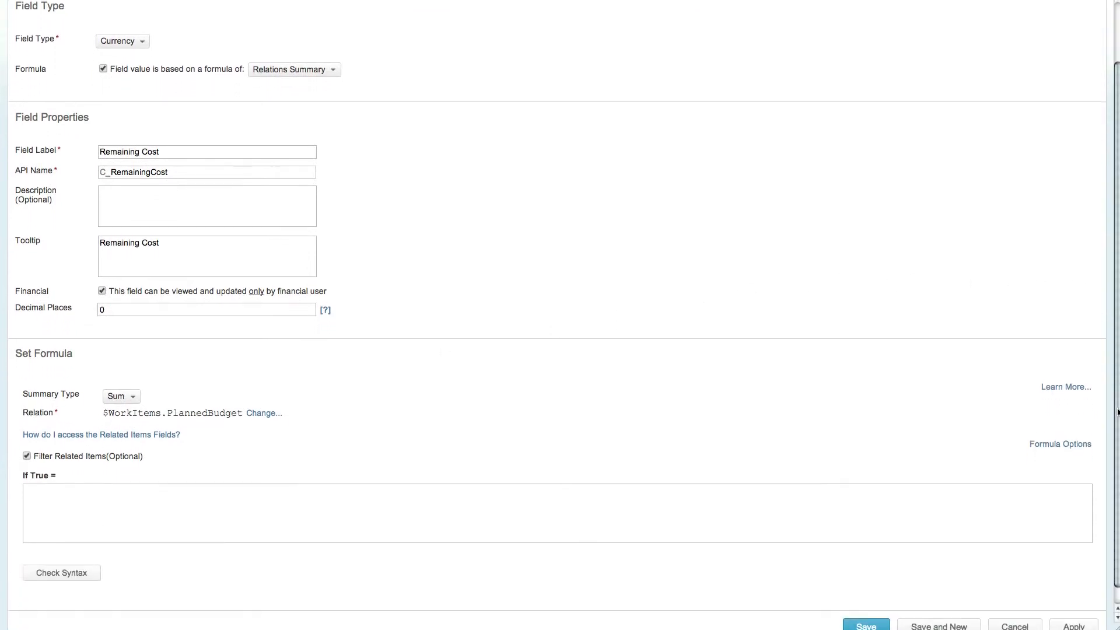
pyautogui.click(101, 423)
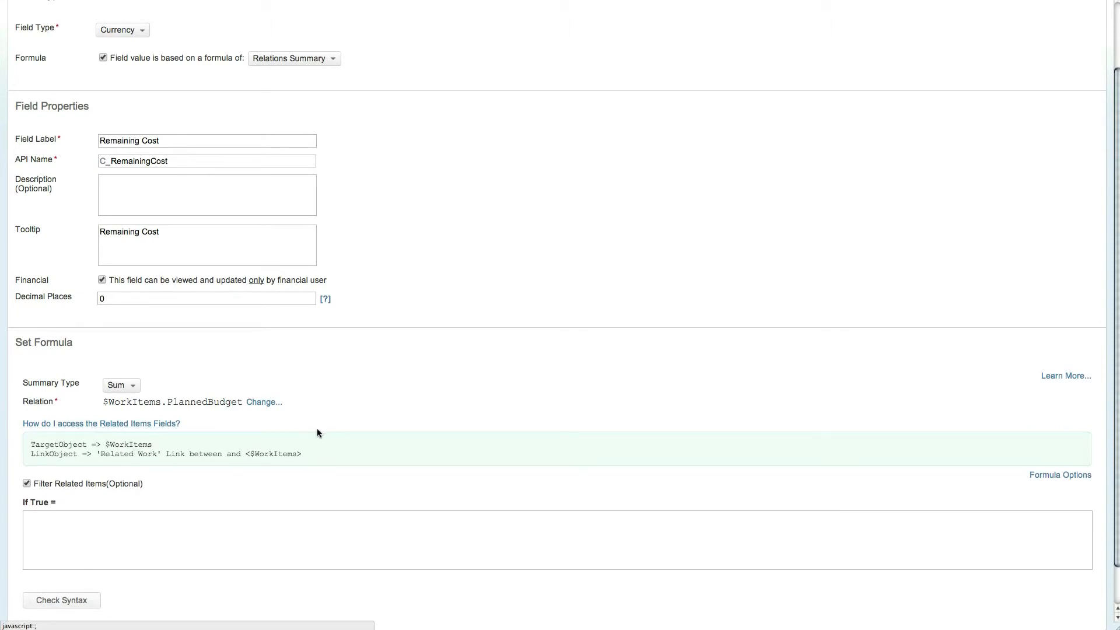
pyautogui.click(1060, 475)
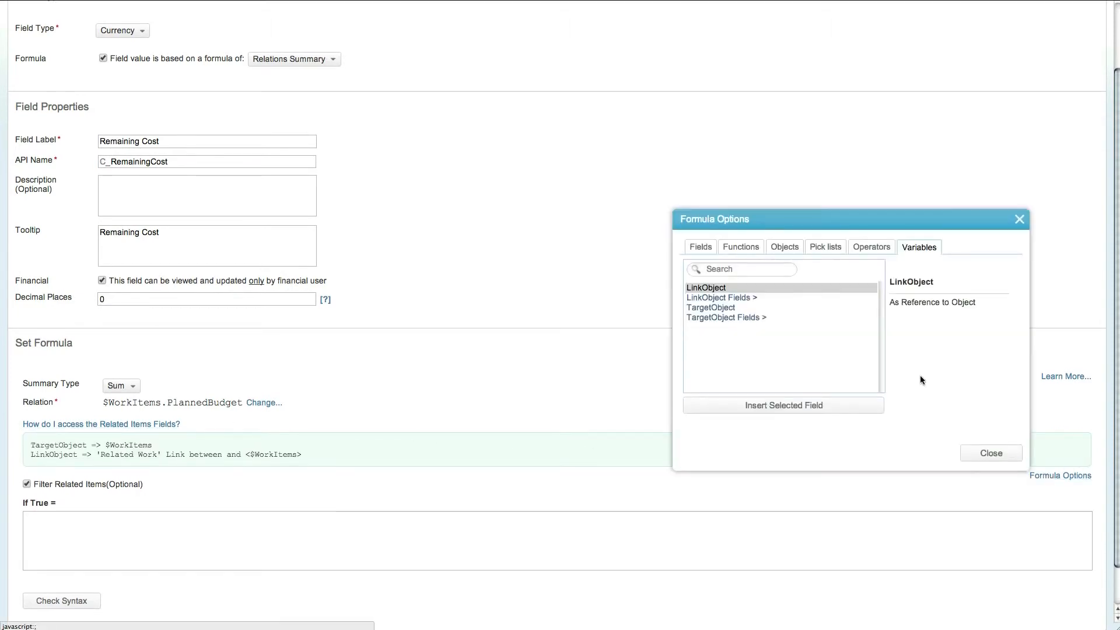
# Step: Build the filter condition with the In function and TargetObject.State
pyautogui.click(741, 246)
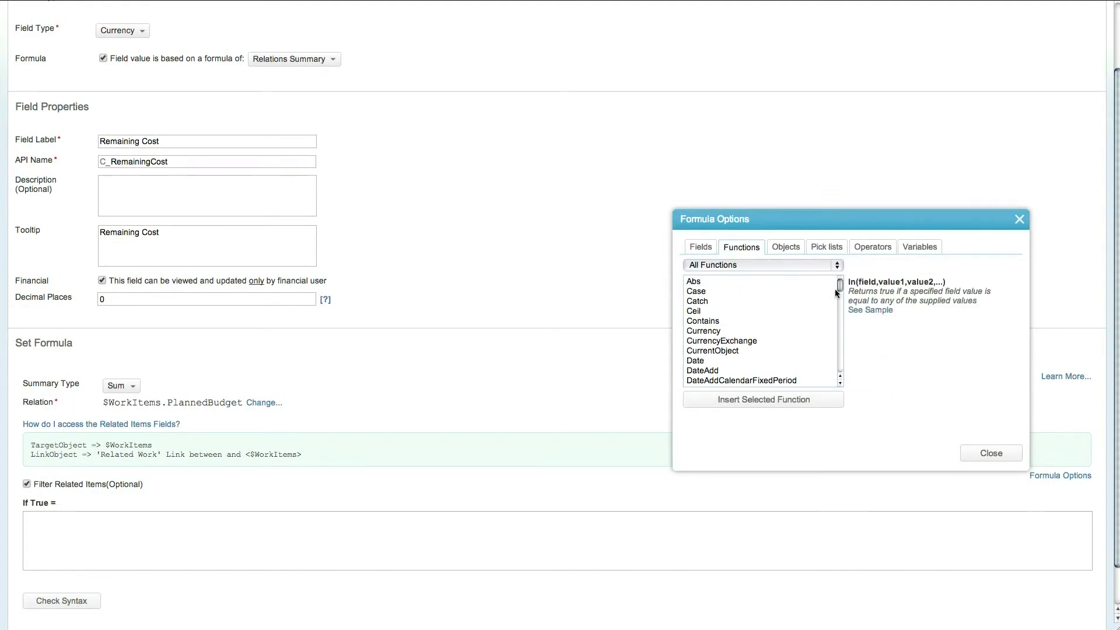
pyautogui.click(689, 350)
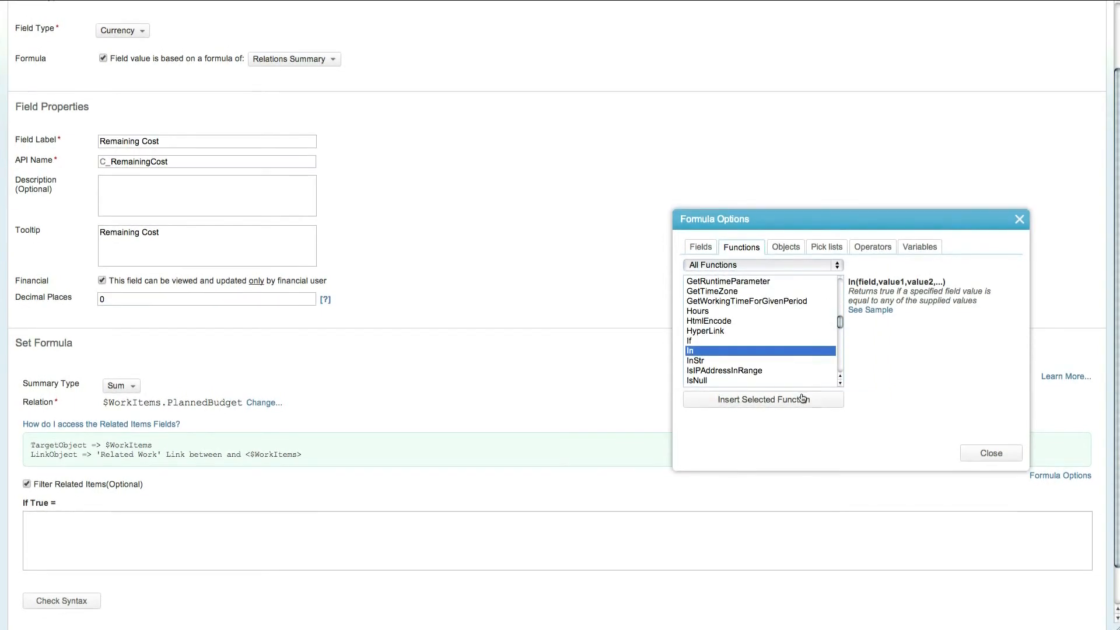
pyautogui.click(762, 398)
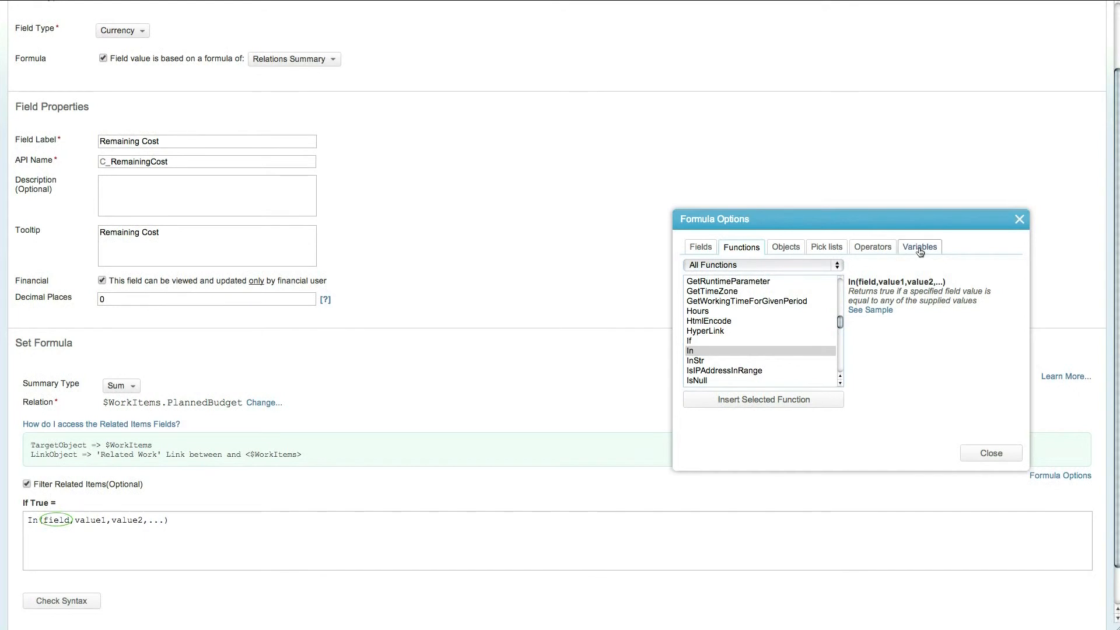
pyautogui.click(920, 246)
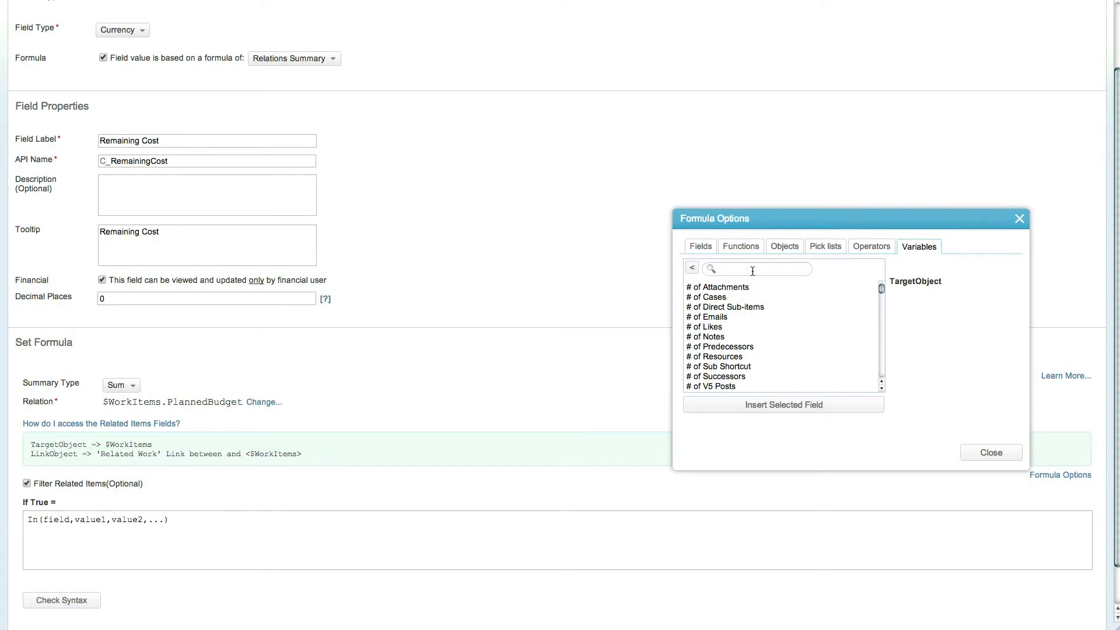
pyautogui.write('state')
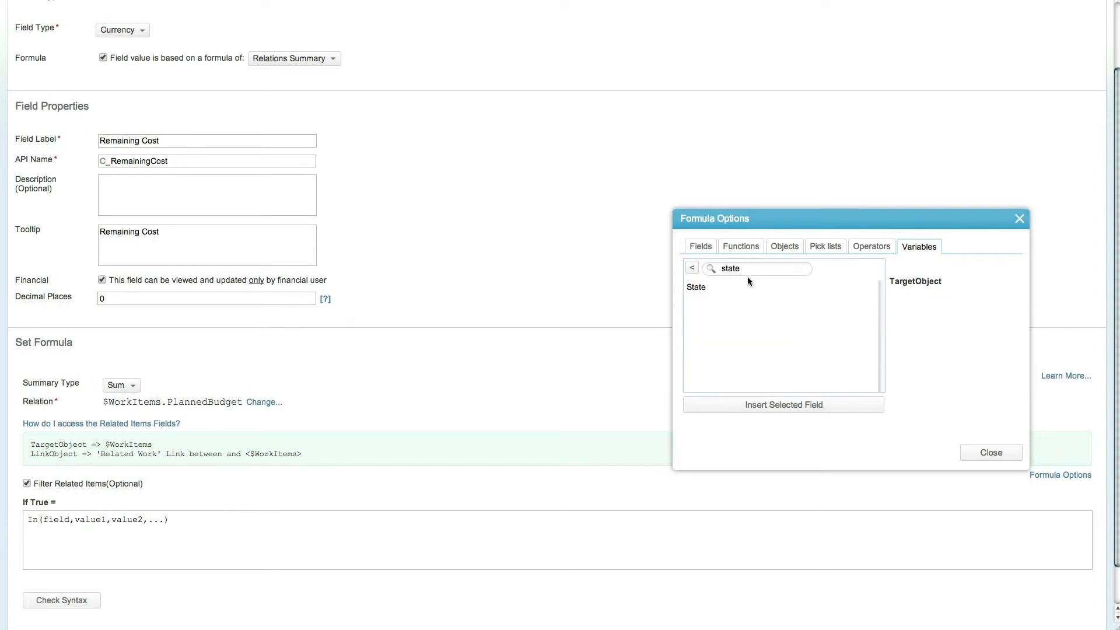
pyautogui.click(695, 287)
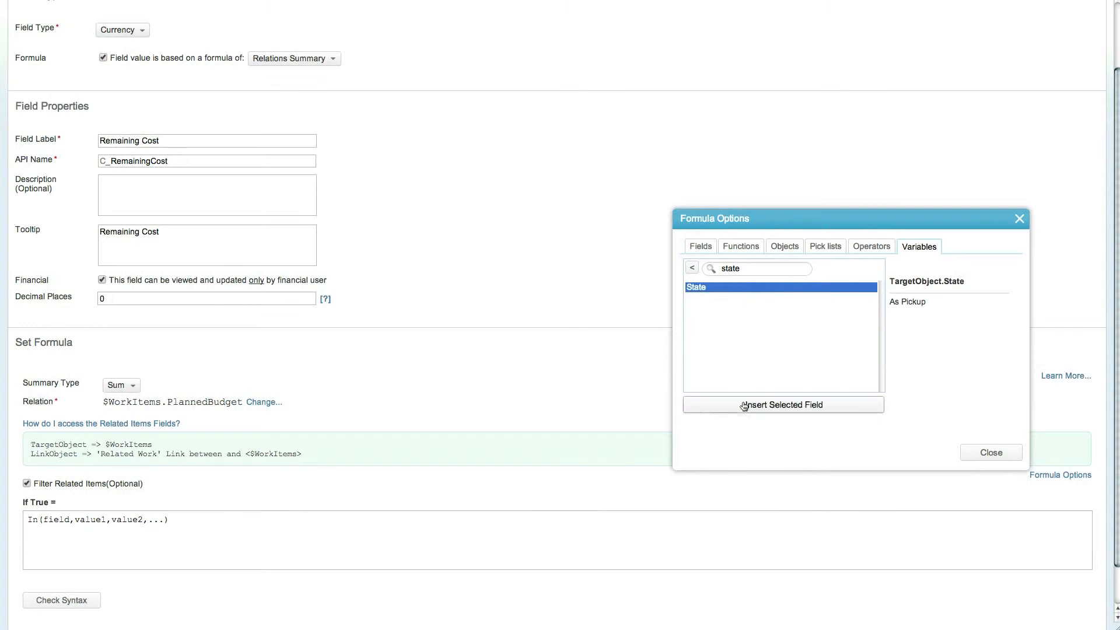
pyautogui.click(783, 404)
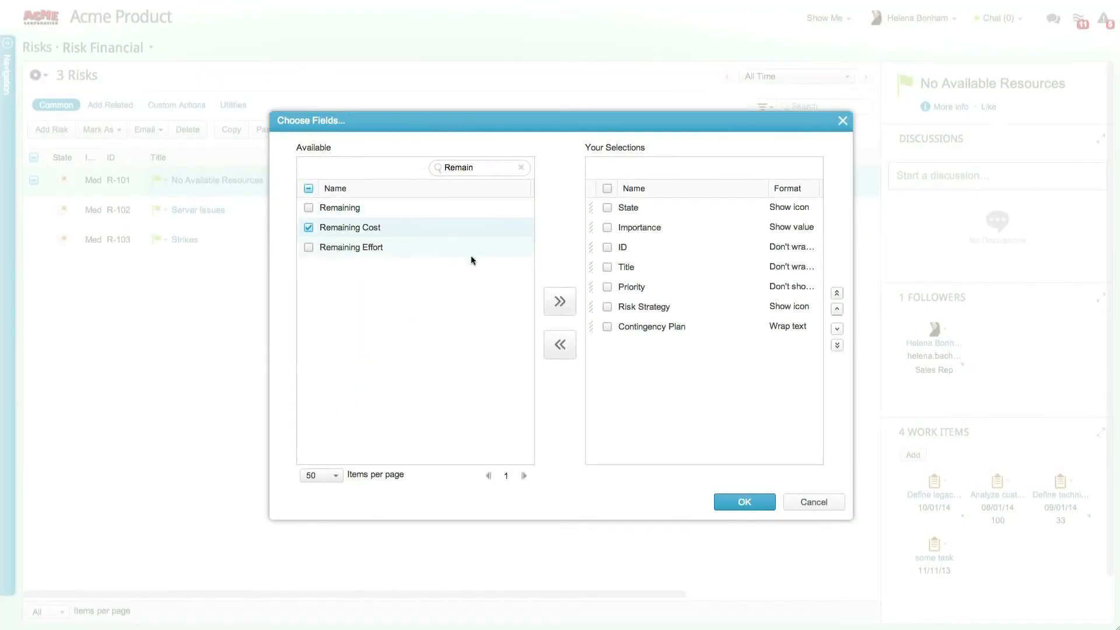
# Step: Confirm Remaining Cost as a column in the Risk Financial view
pyautogui.click(743, 501)
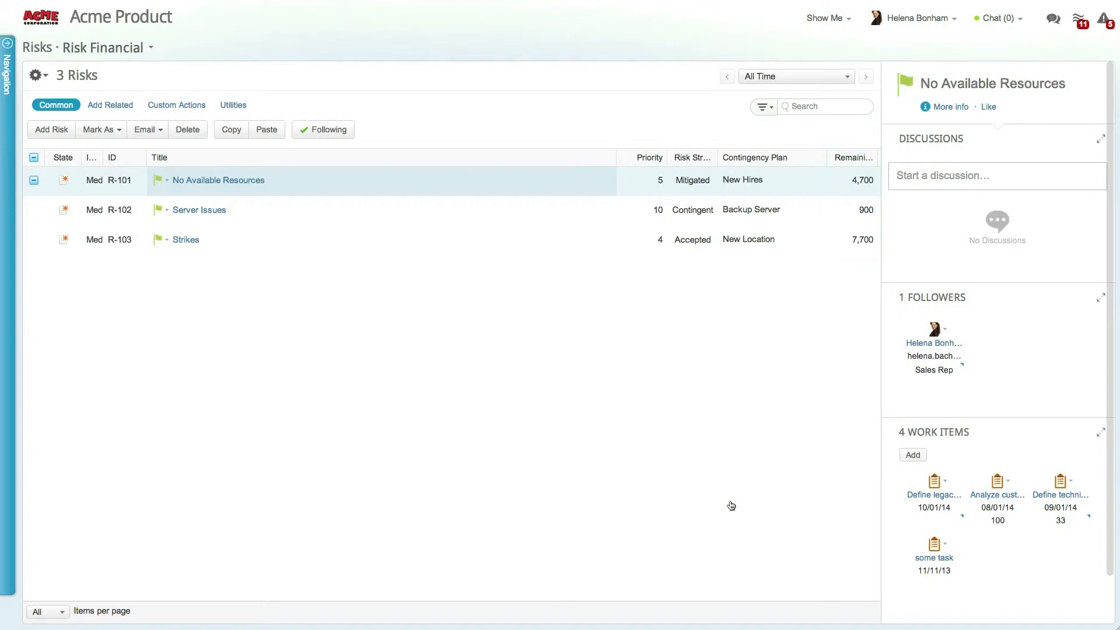
# Step: Add the SSO Support and New Critical Issue cases to Business Analysis and confirm
pyautogui.click(7, 42)
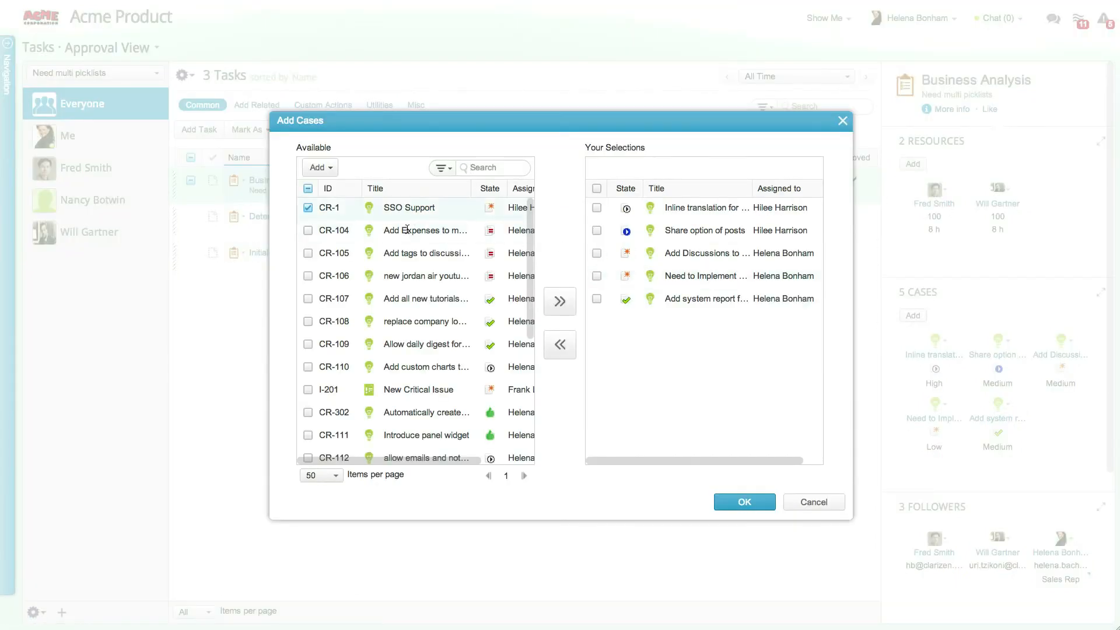
pyautogui.click(560, 301)
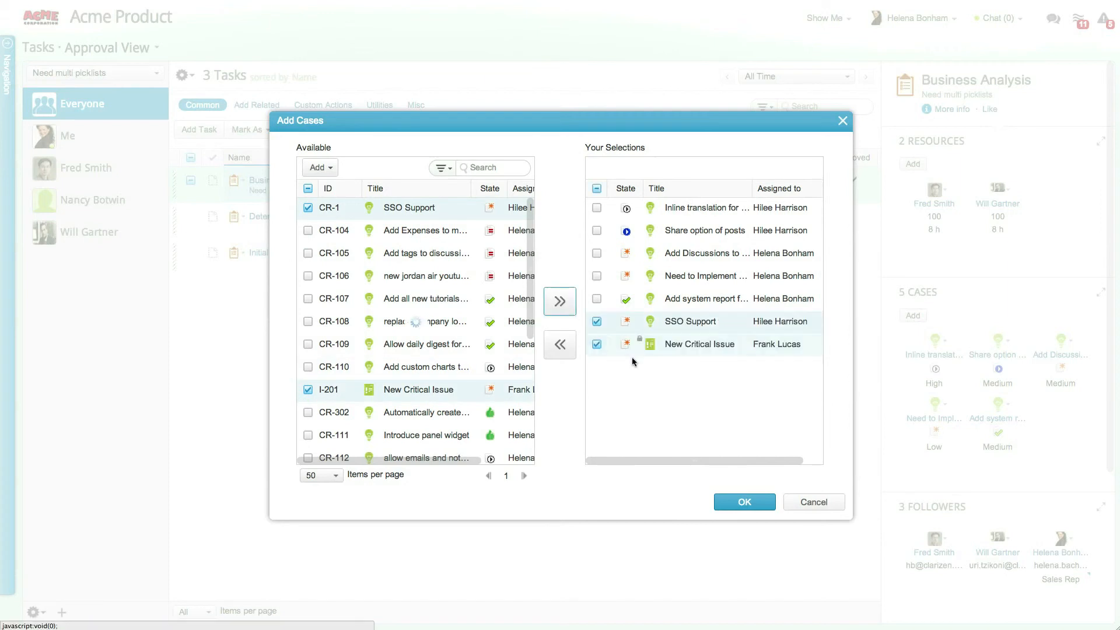
pyautogui.click(744, 502)
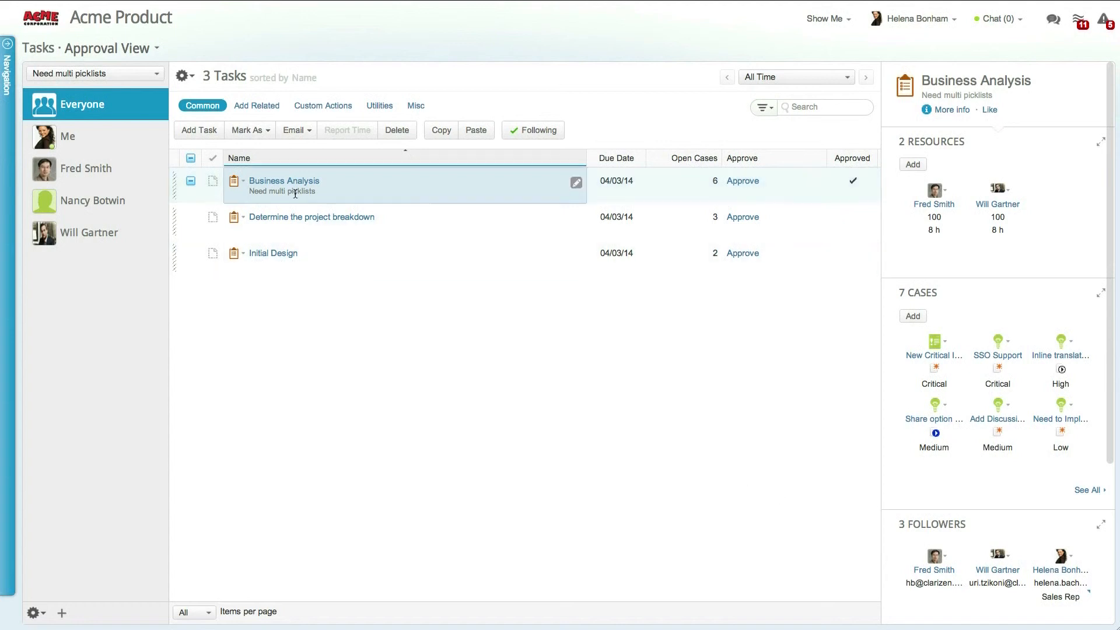
pyautogui.click(249, 131)
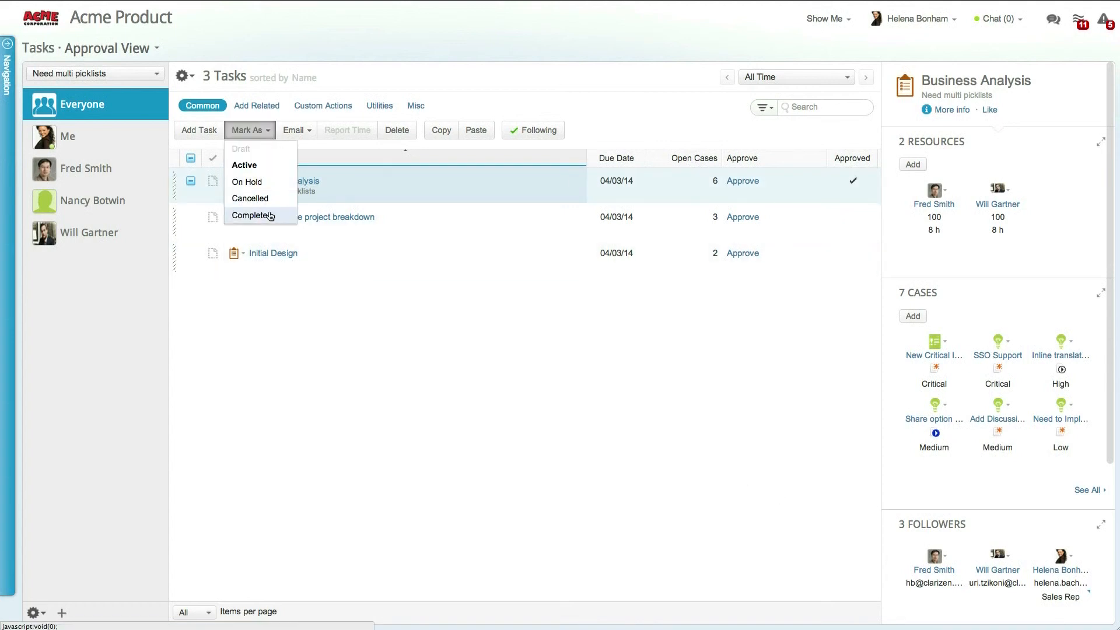
pyautogui.click(252, 216)
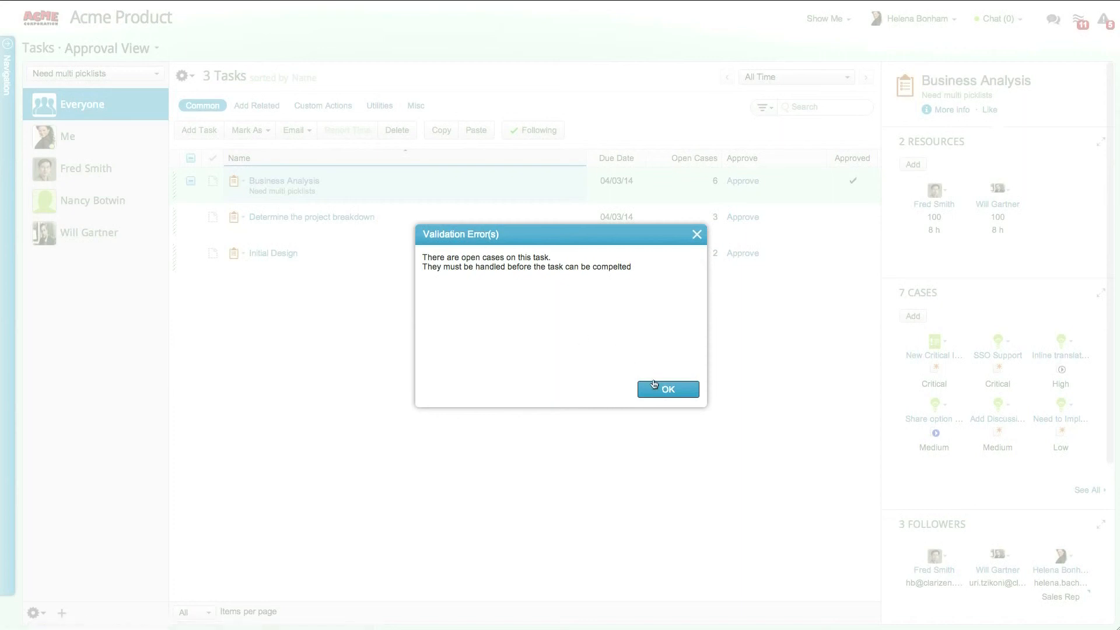
pyautogui.click(667, 390)
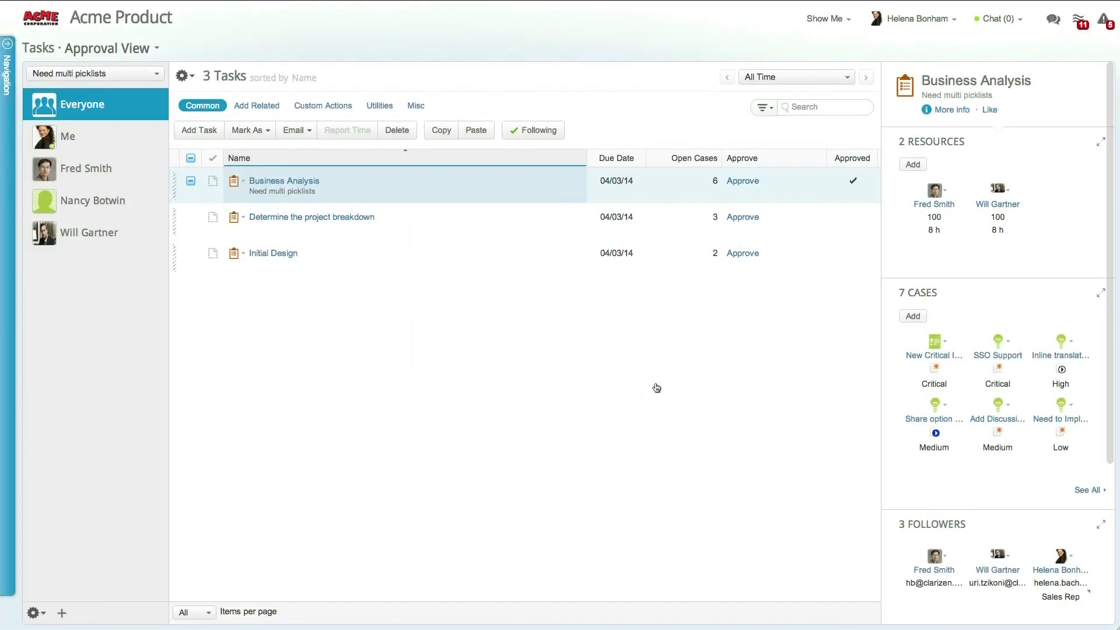